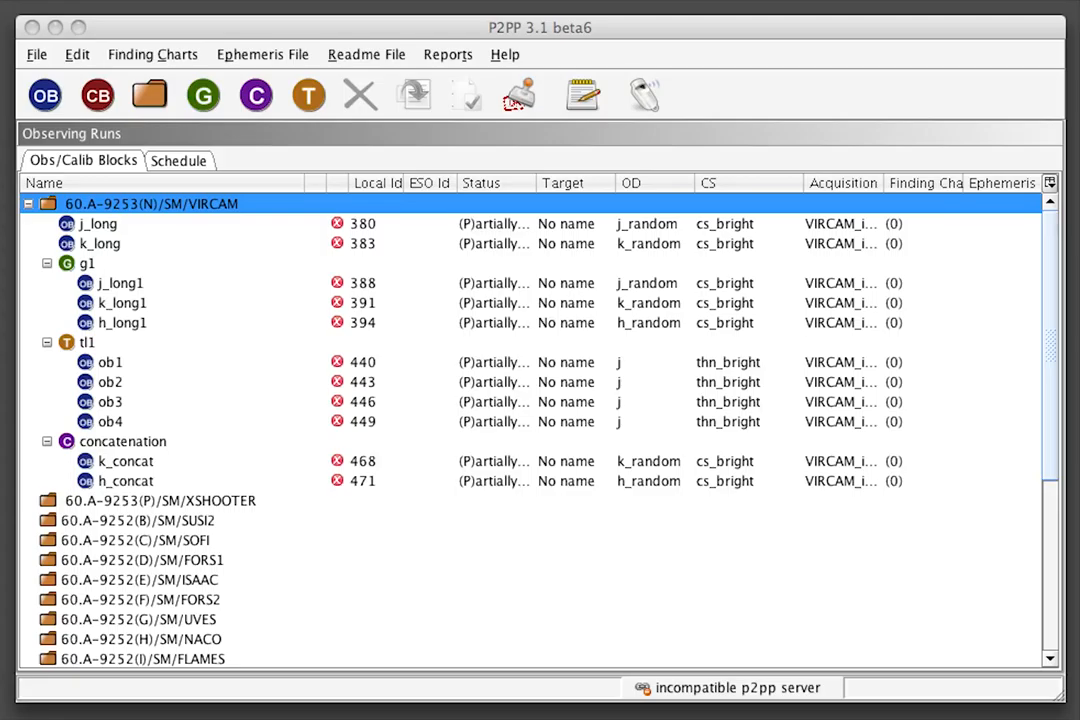
mouse_move(128, 224)
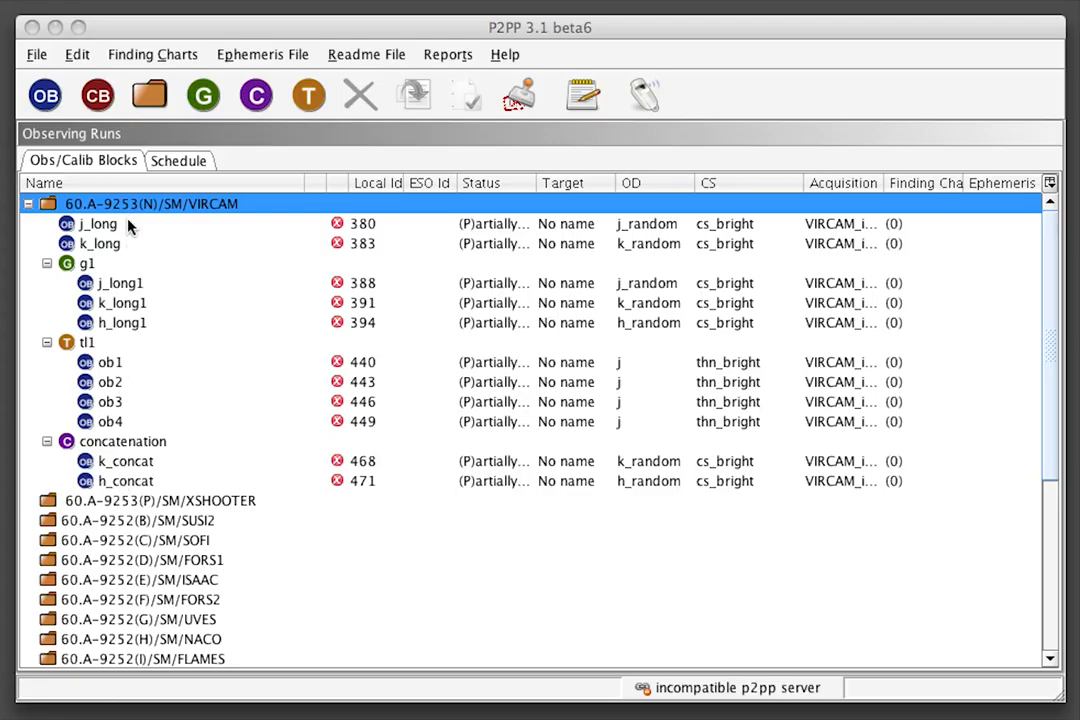
mouse_move(140, 303)
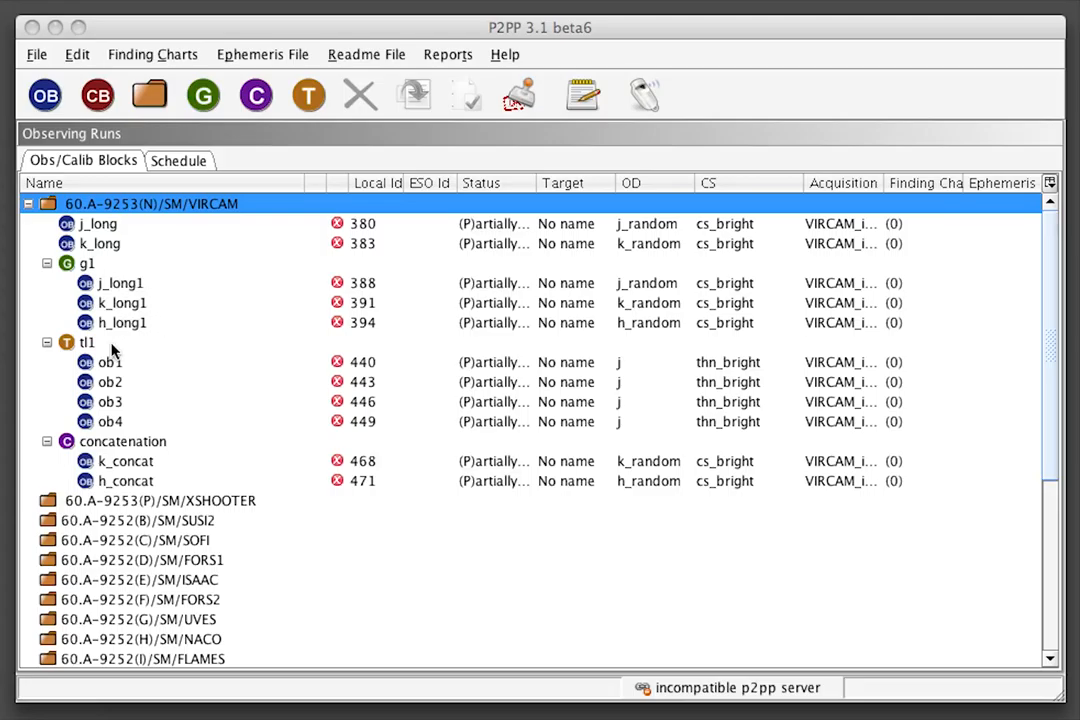
mouse_move(115, 421)
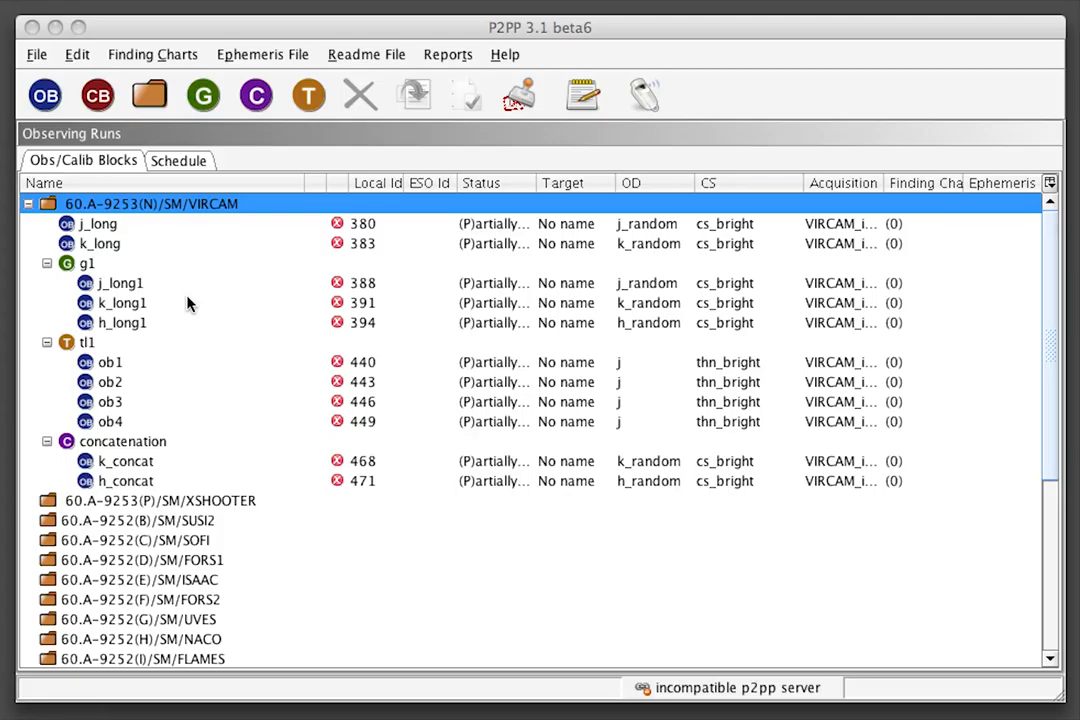
Show the Schedule view with block priorities 1–7, group contributions 10/30/50 and time-link intervals.
left_click(179, 160)
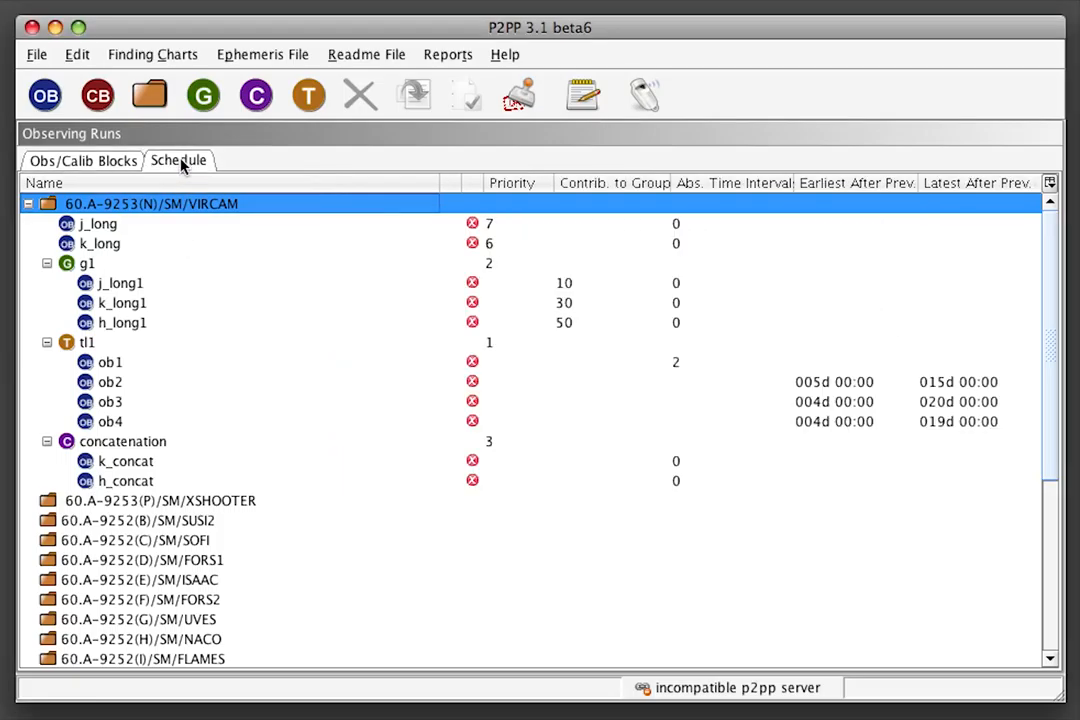
mouse_move(128, 247)
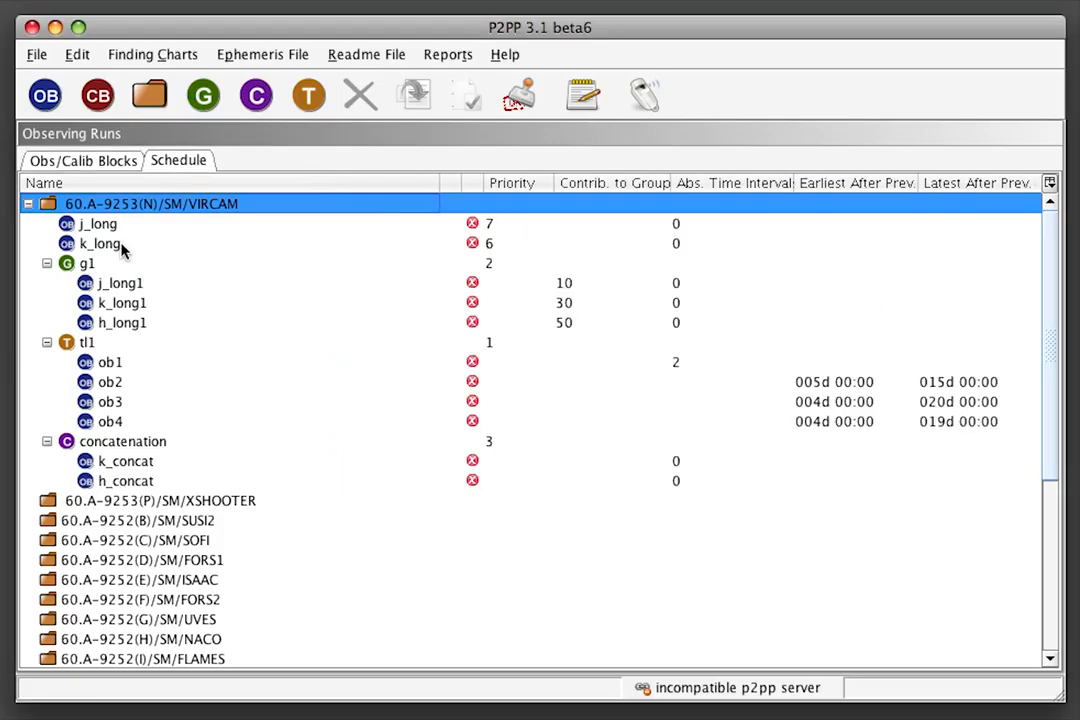
mouse_move(122, 253)
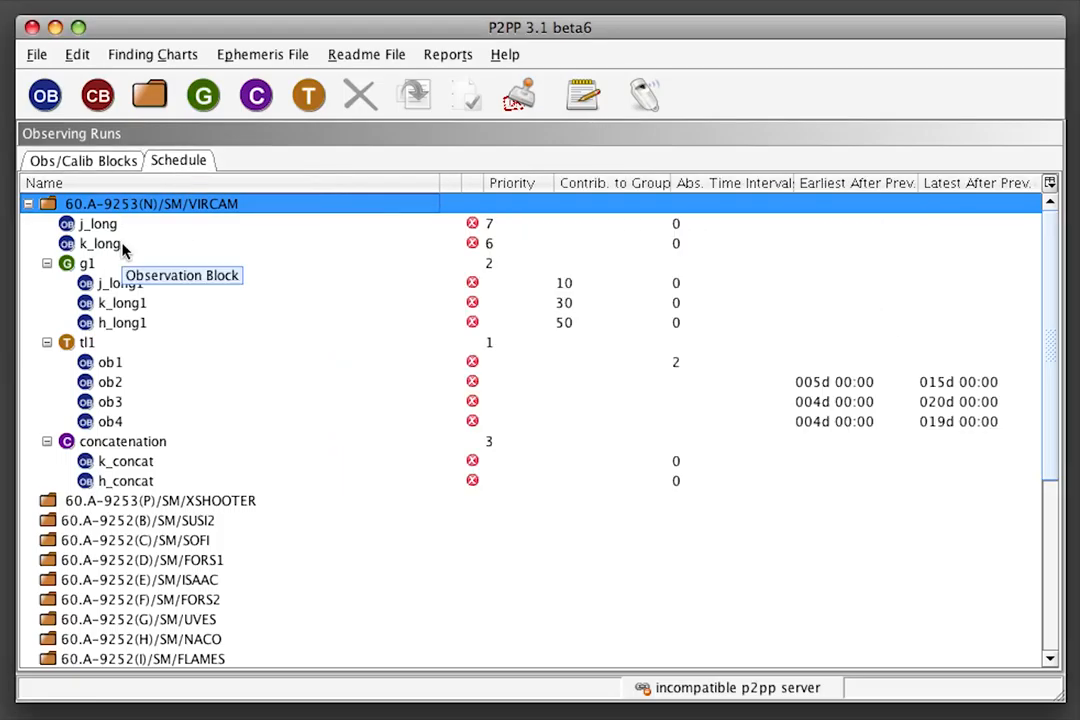
mouse_move(495, 451)
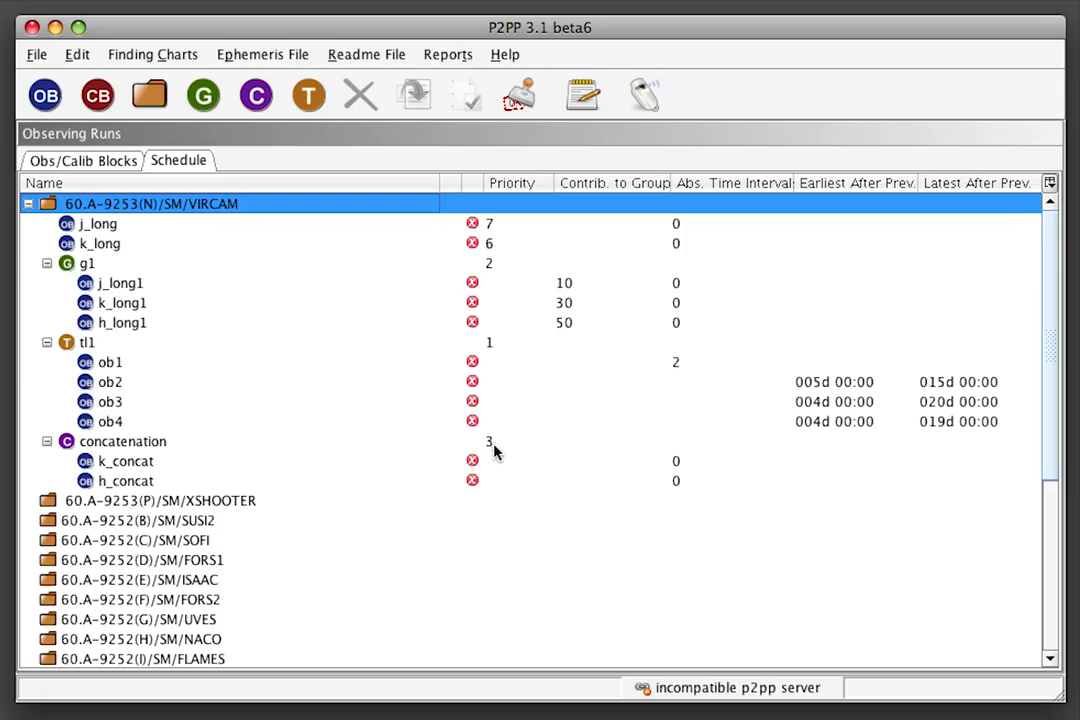
mouse_move(519, 252)
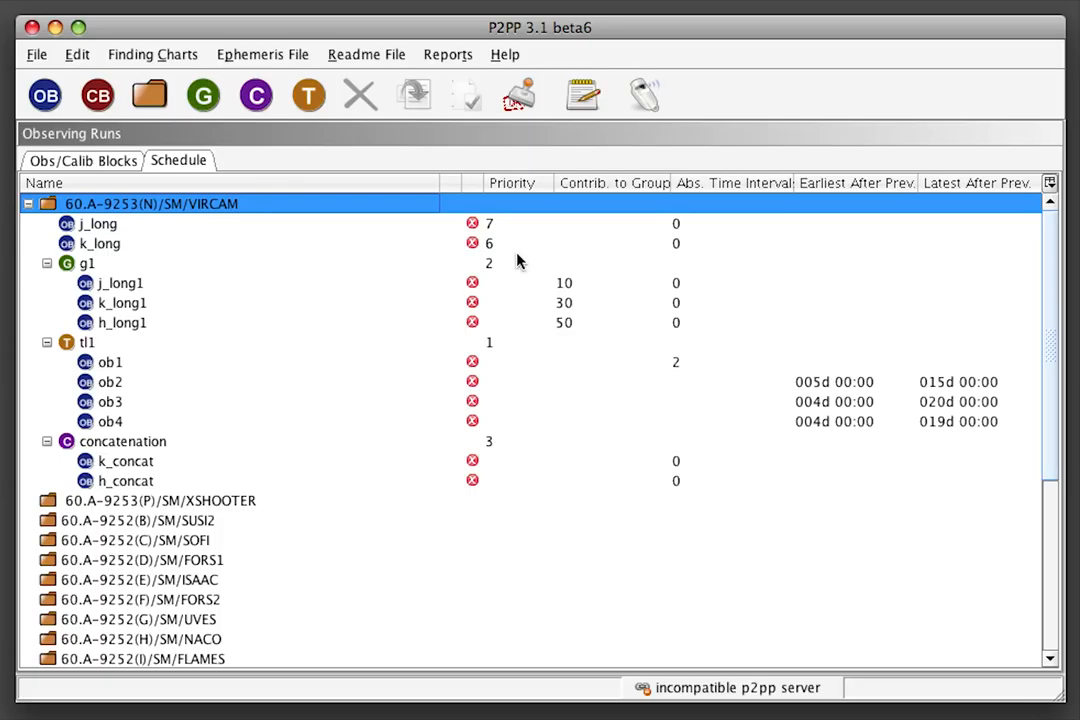
Set j_long's priority to 4 and re-enter 50 as h_long1's group contribution.
left_click(98, 223)
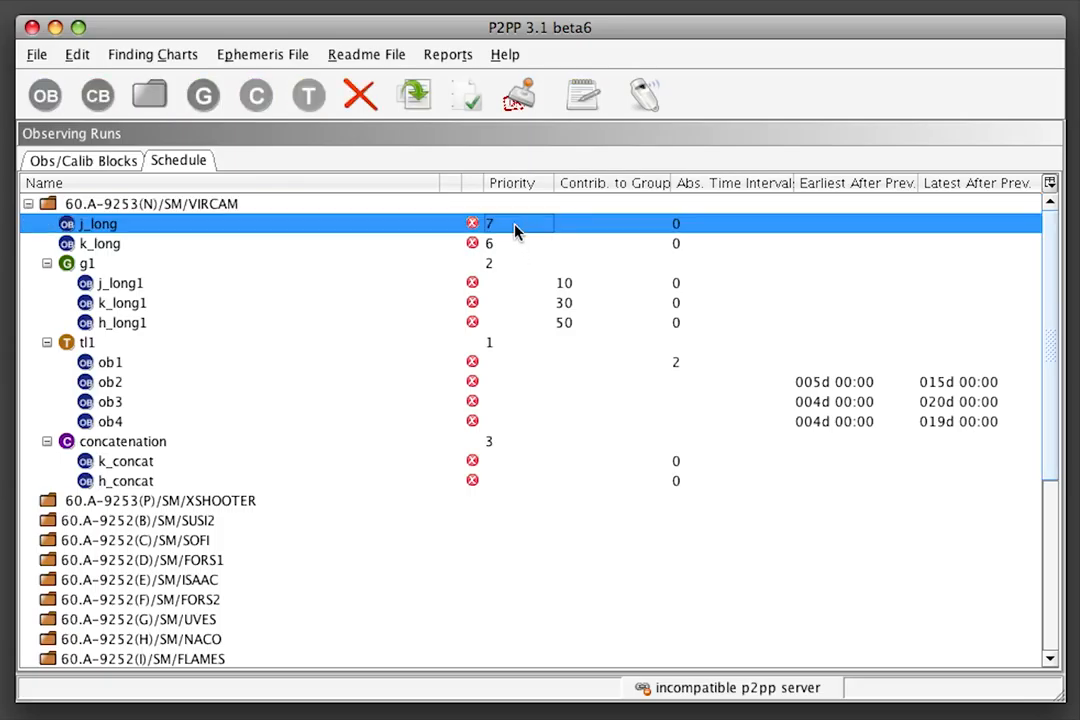
mouse_move(547, 227)
type("4")
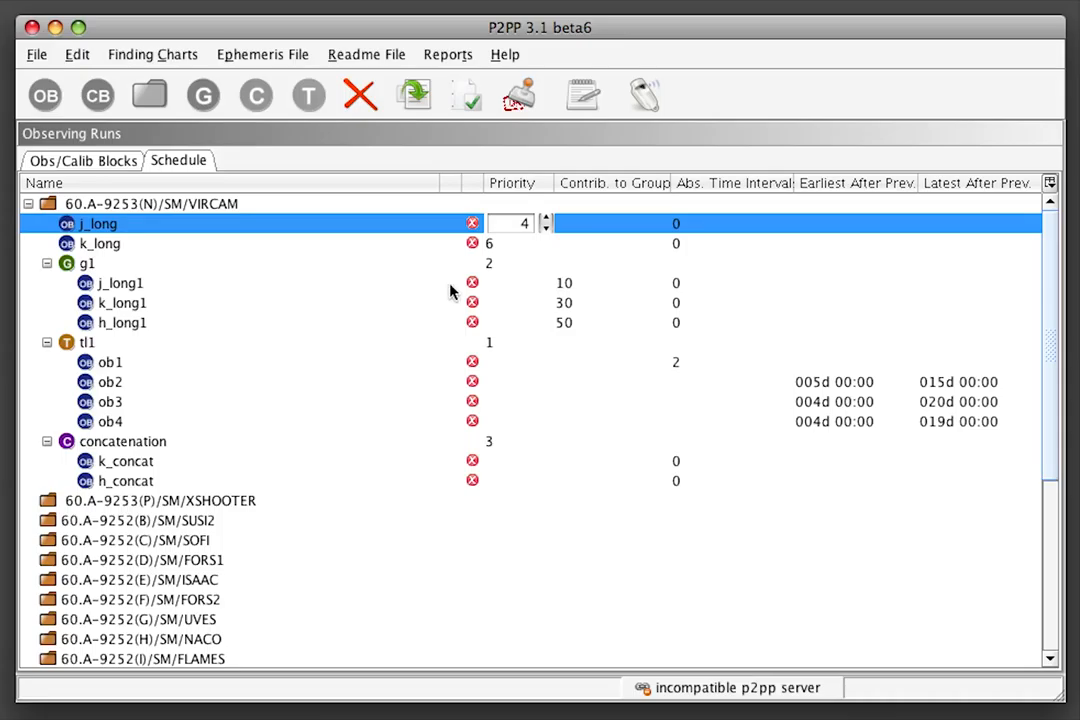
left_click(114, 283)
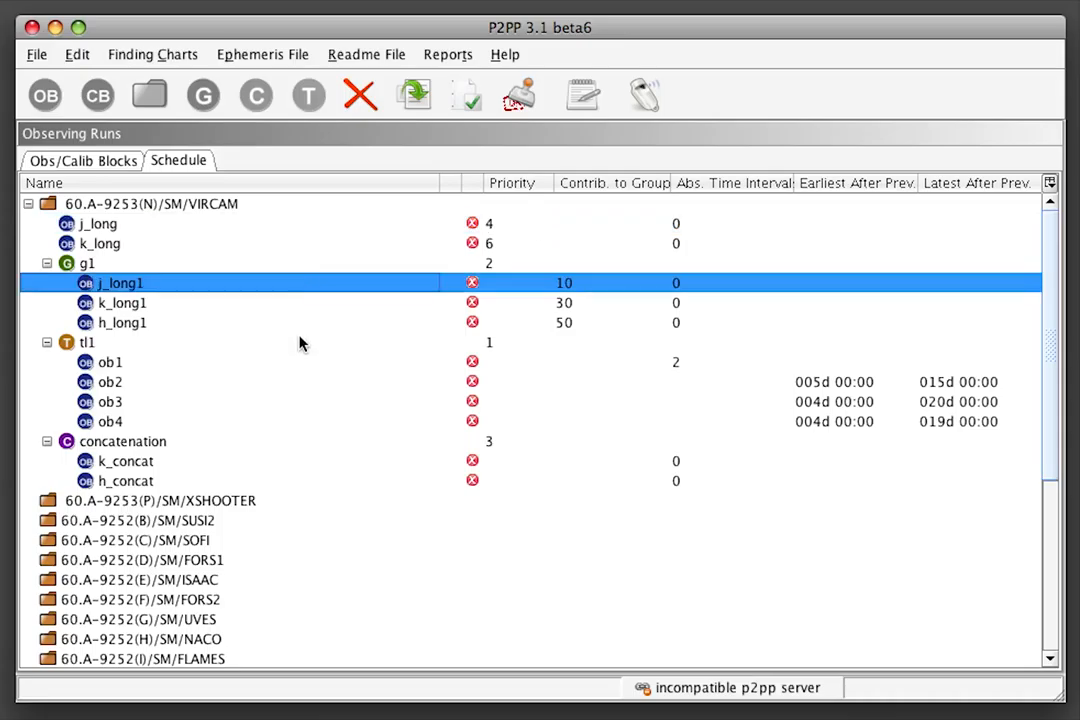
mouse_move(538, 322)
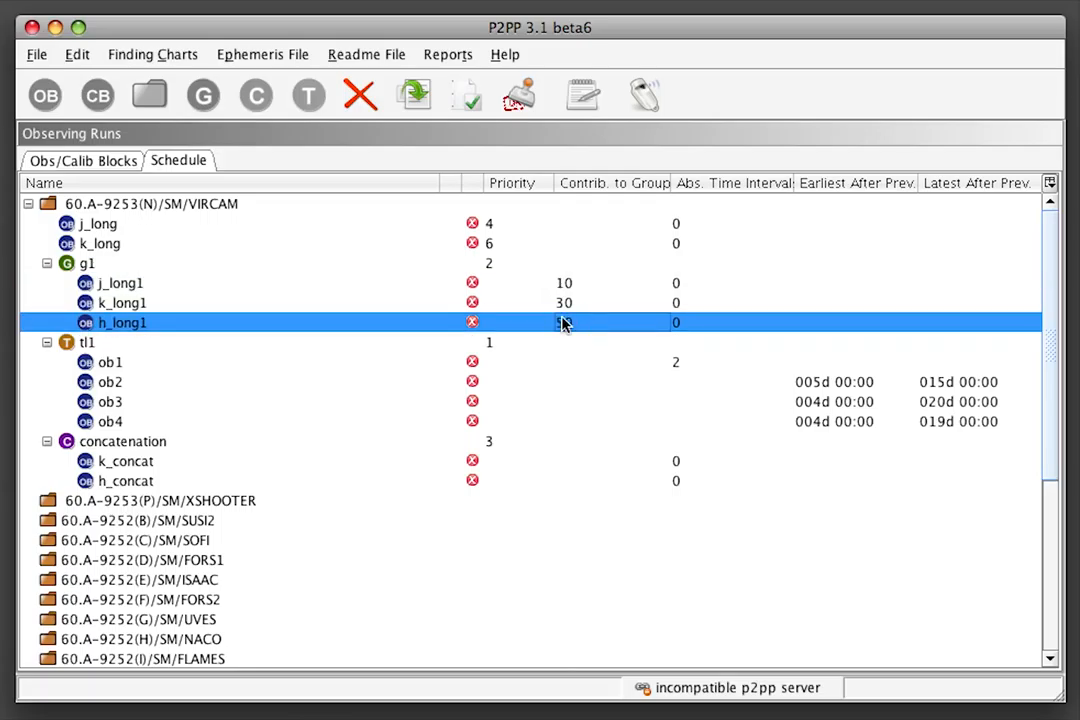
type("50")
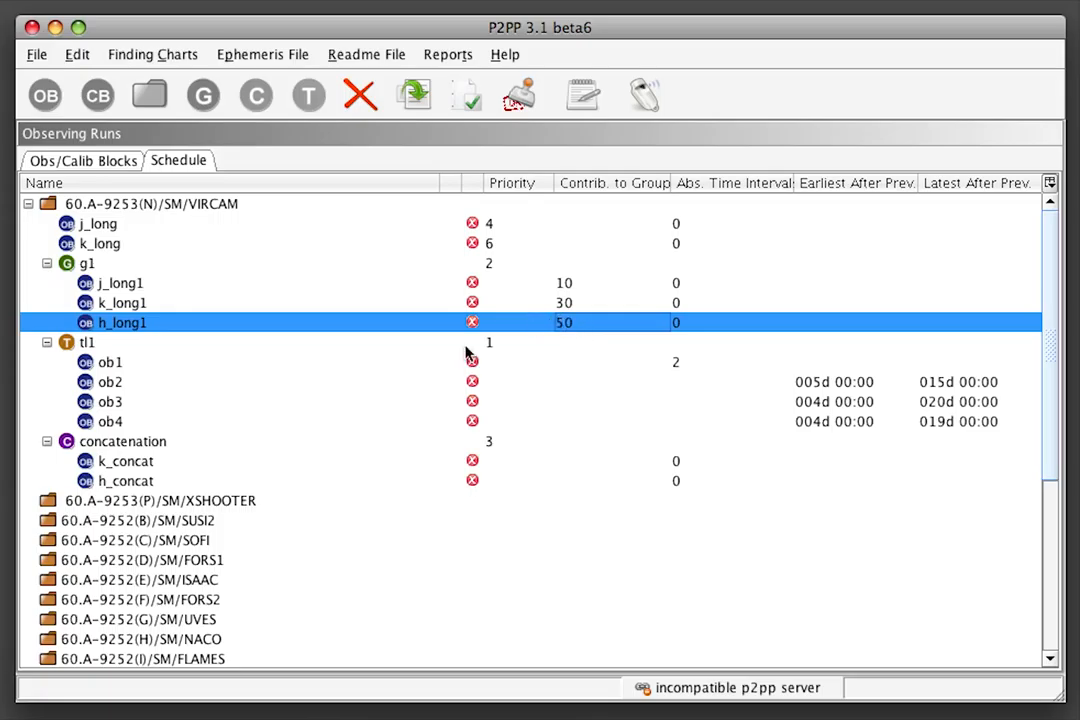
left_click(86, 342)
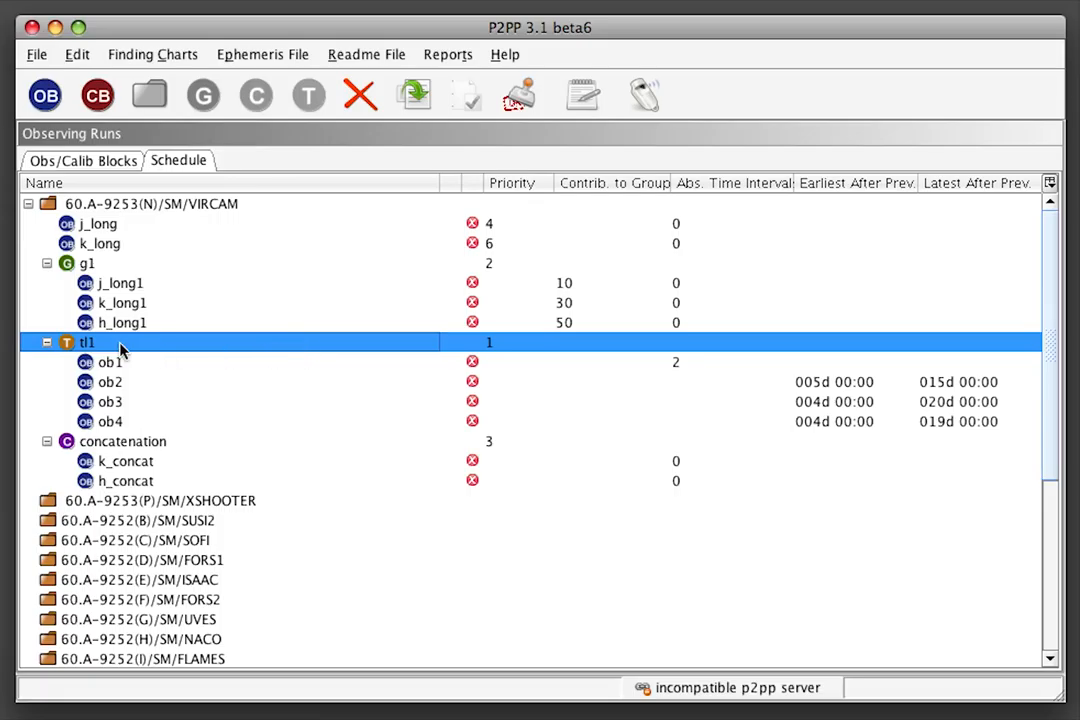
mouse_move(776, 388)
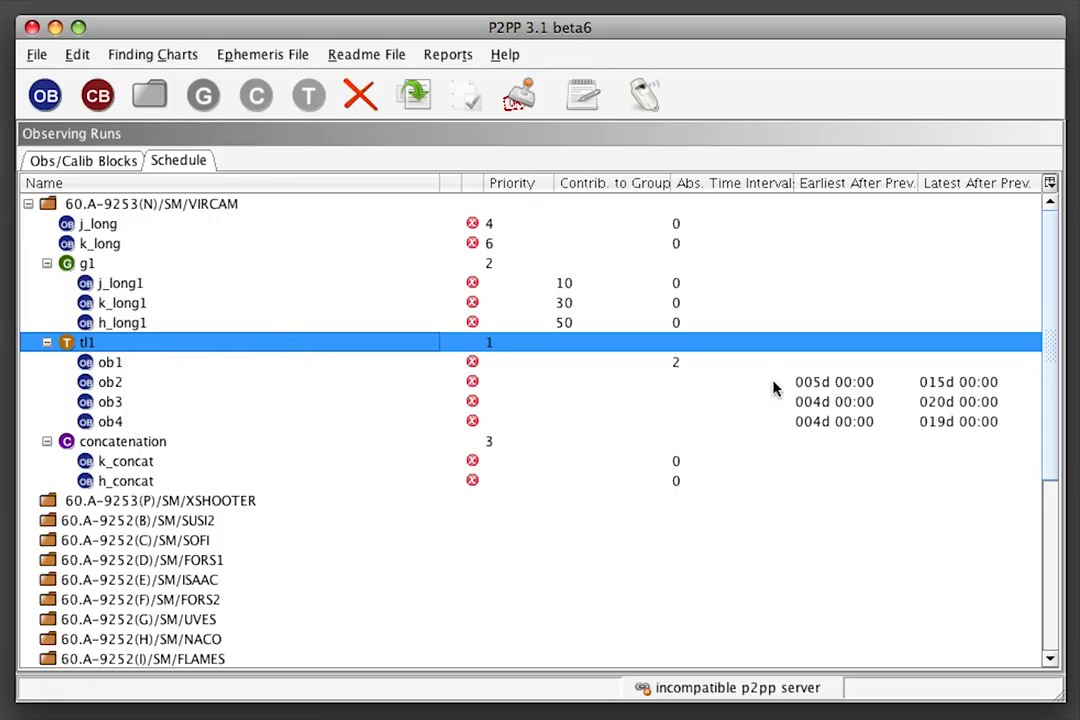
left_click(103, 381)
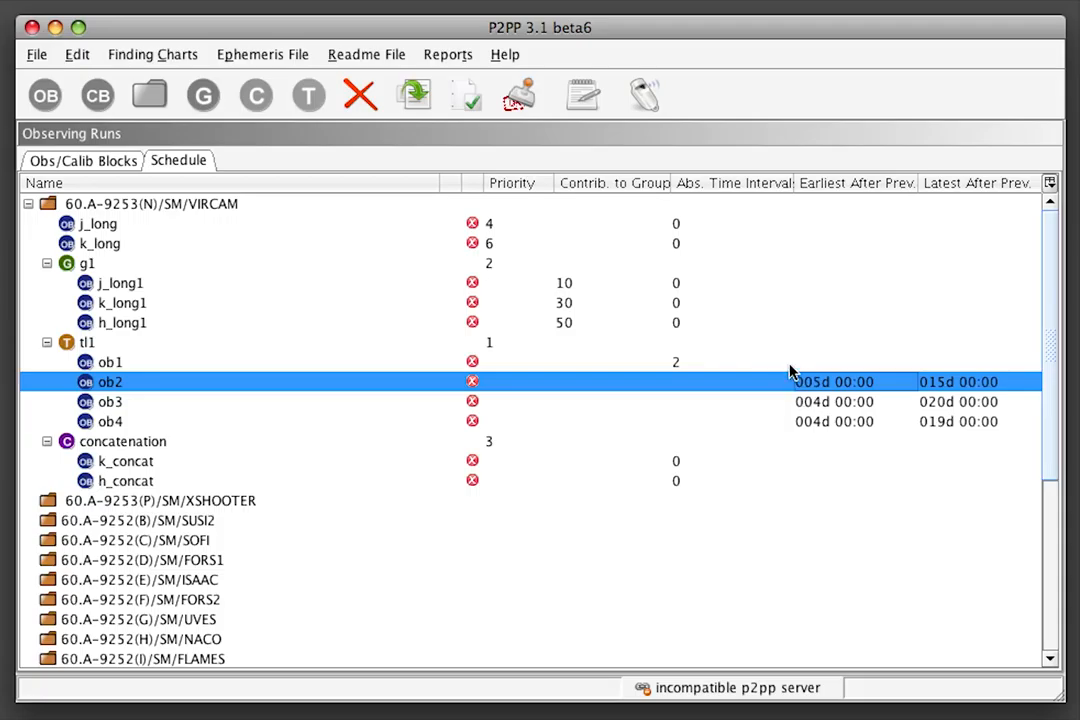
mouse_move(793, 358)
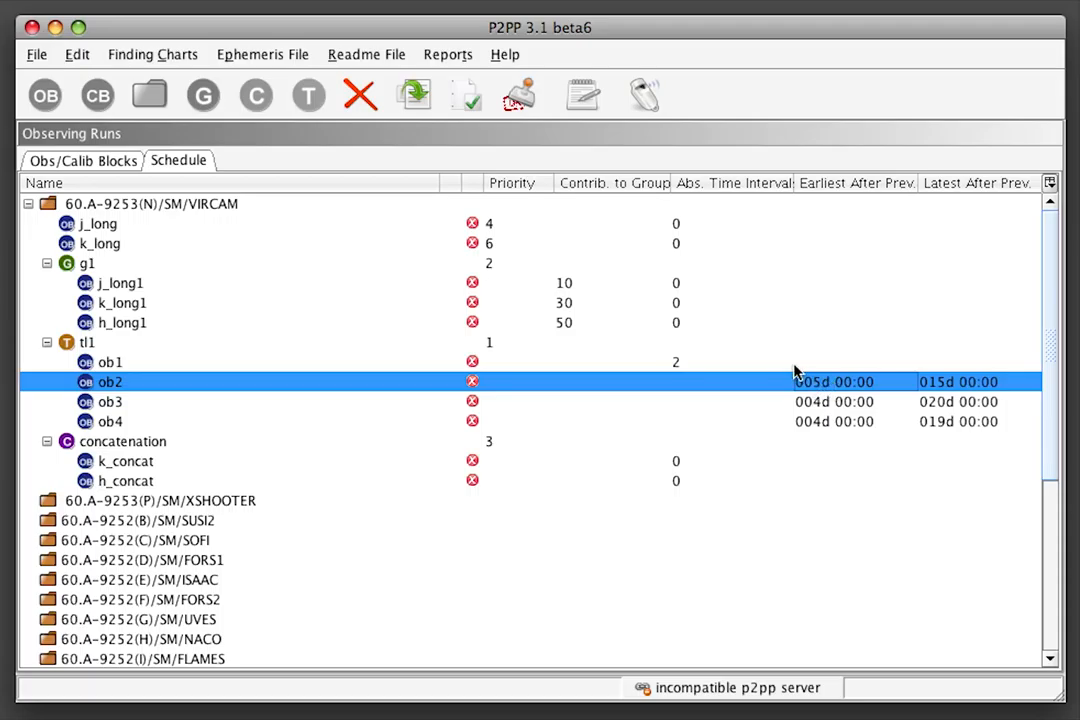
left_click(108, 362)
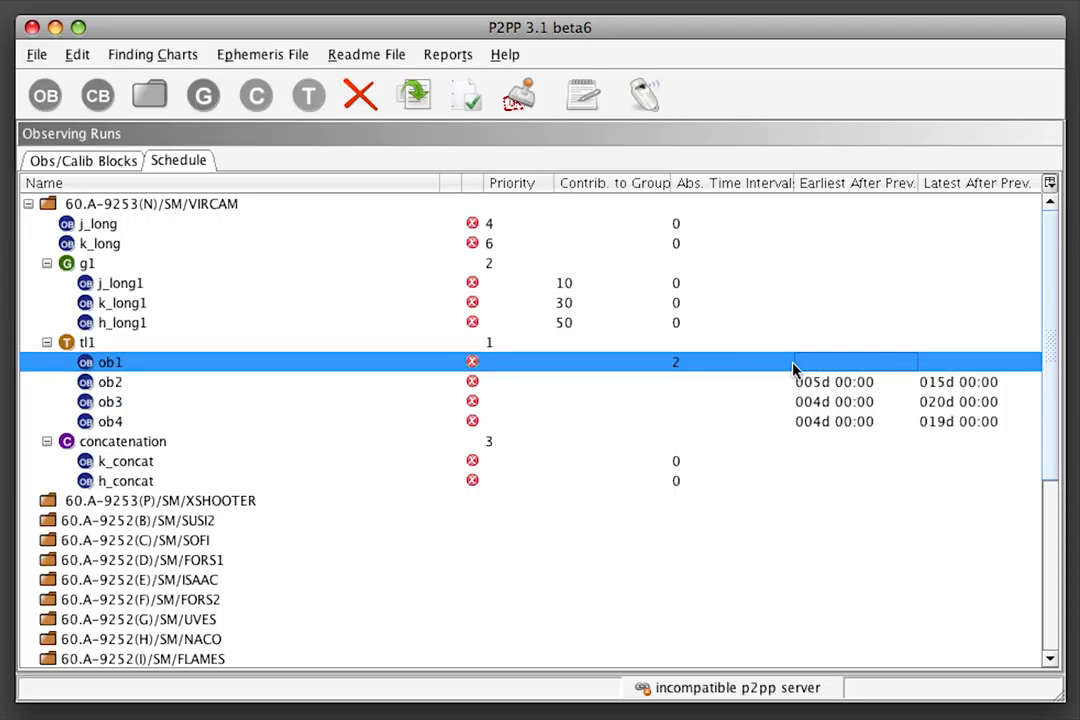
left_click(96, 381)
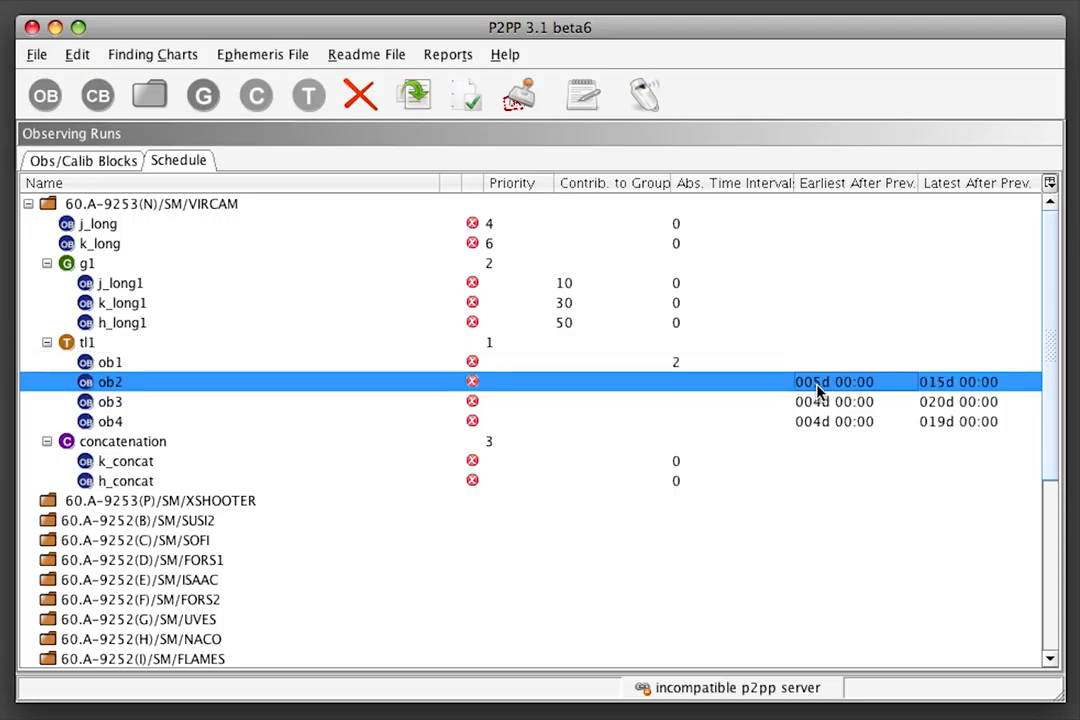
mouse_move(962, 402)
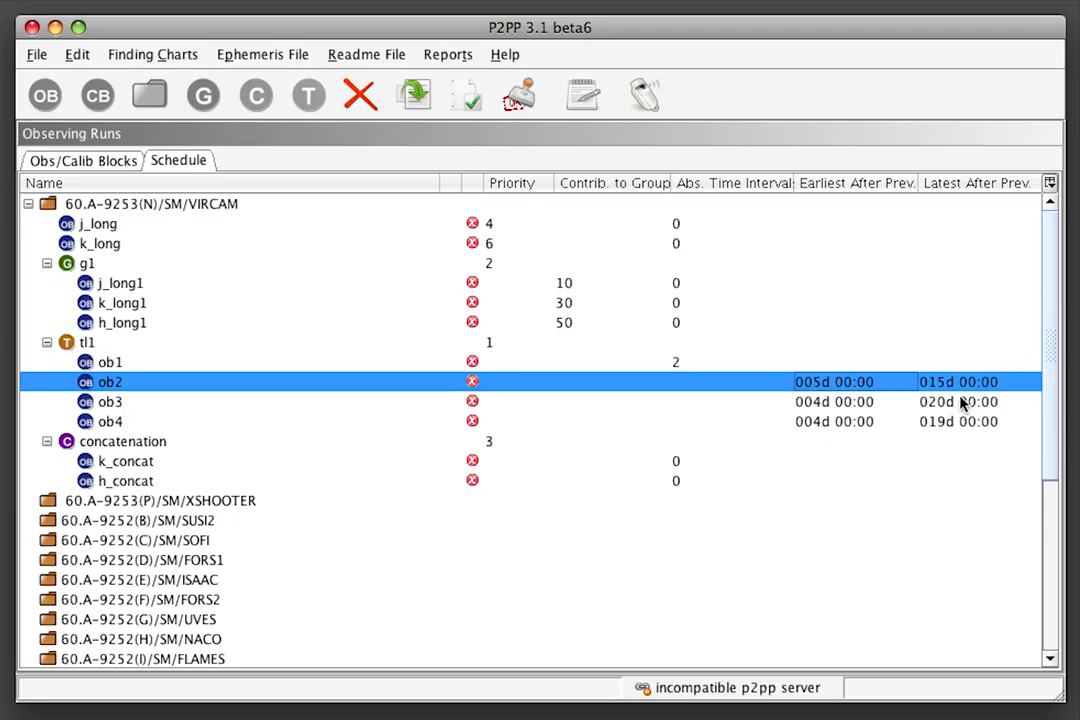
left_click(109, 402)
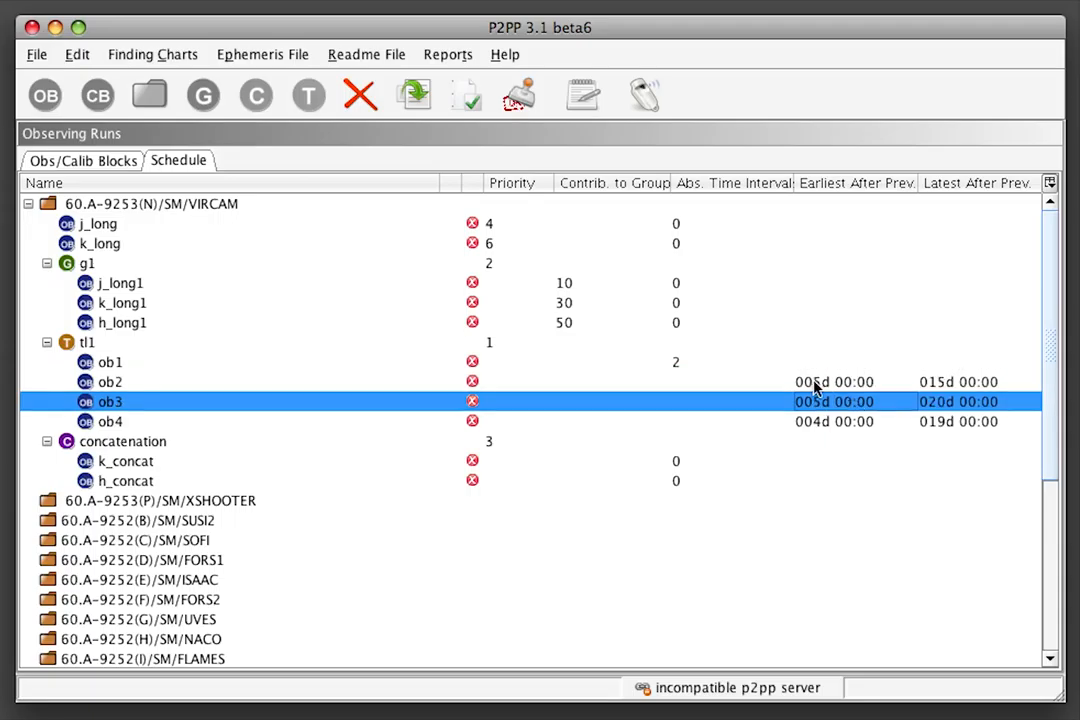
double_click(823, 401)
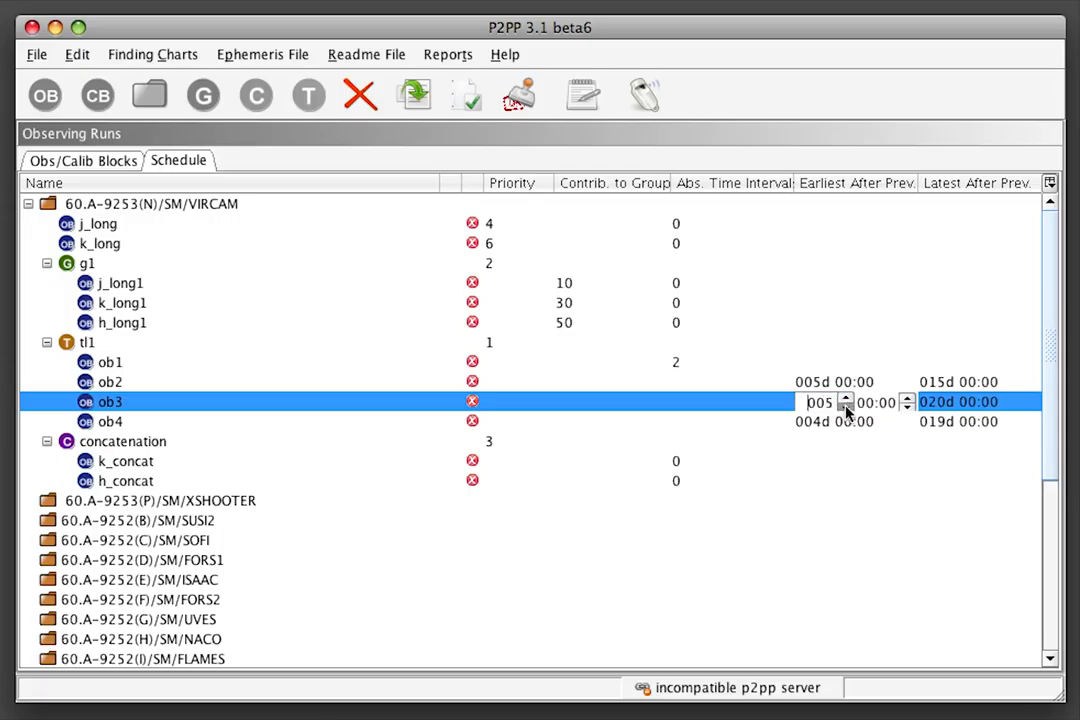
left_click(856, 408)
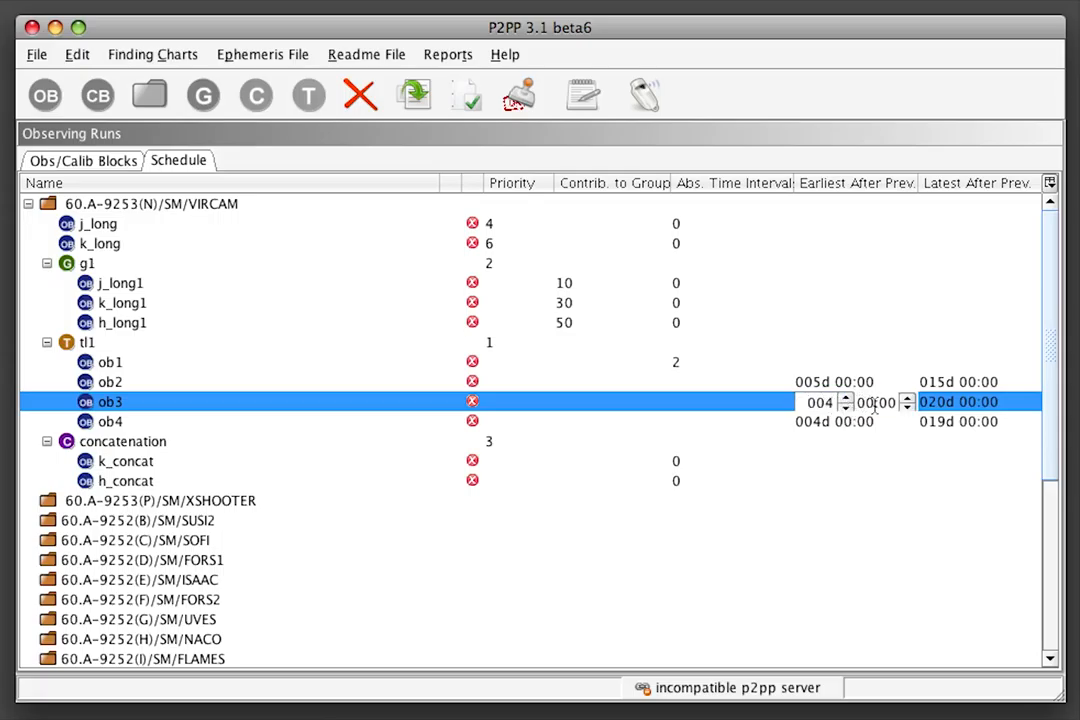
mouse_move(754, 401)
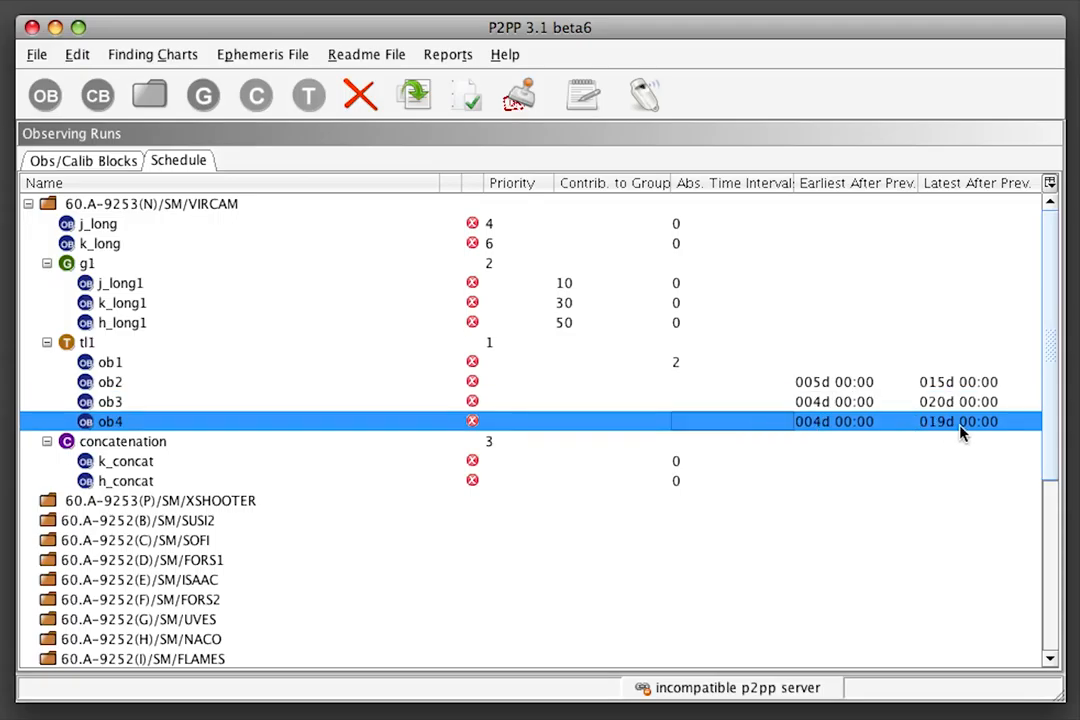
mouse_move(470, 420)
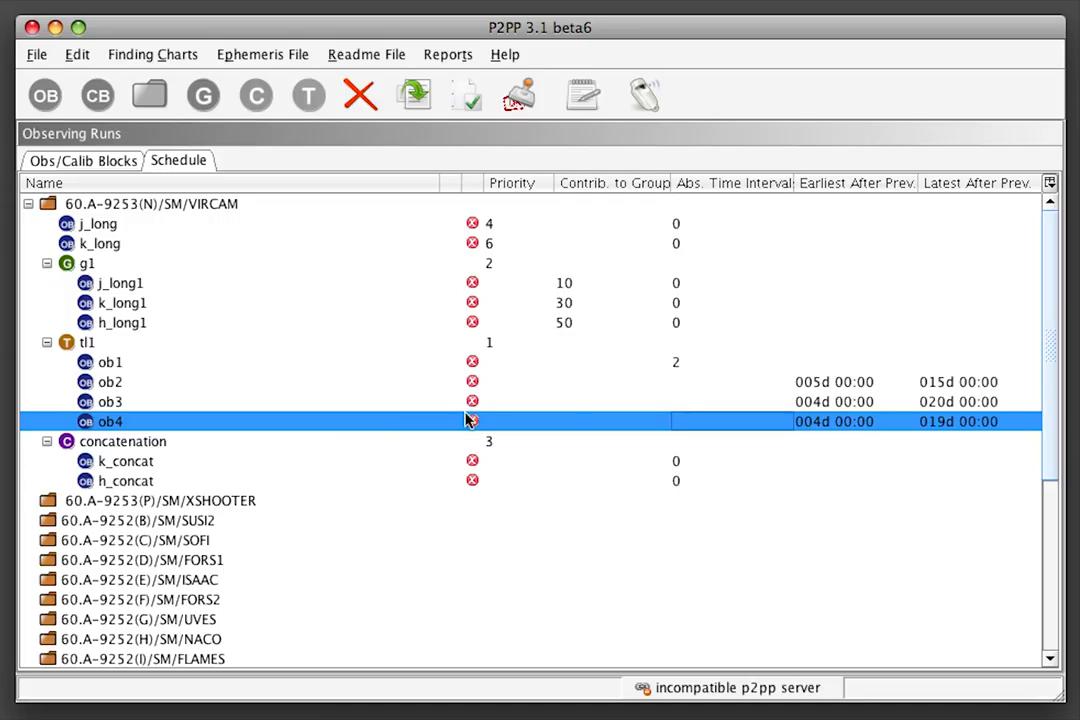
mouse_move(404, 414)
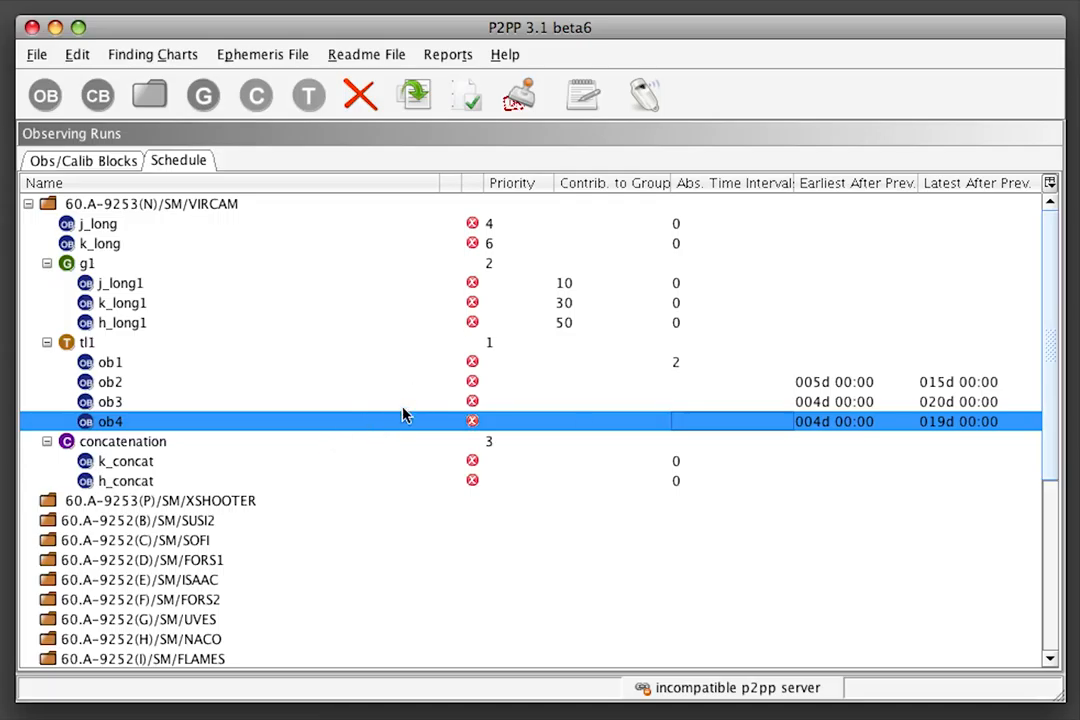
mouse_move(408, 414)
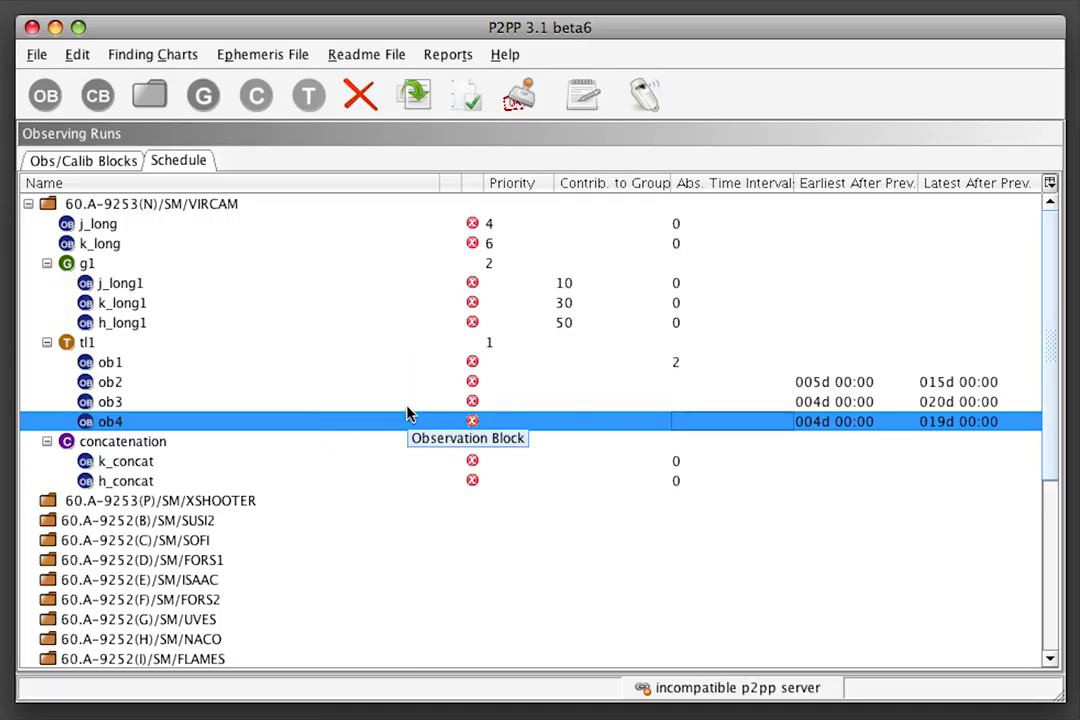
mouse_move(318, 447)
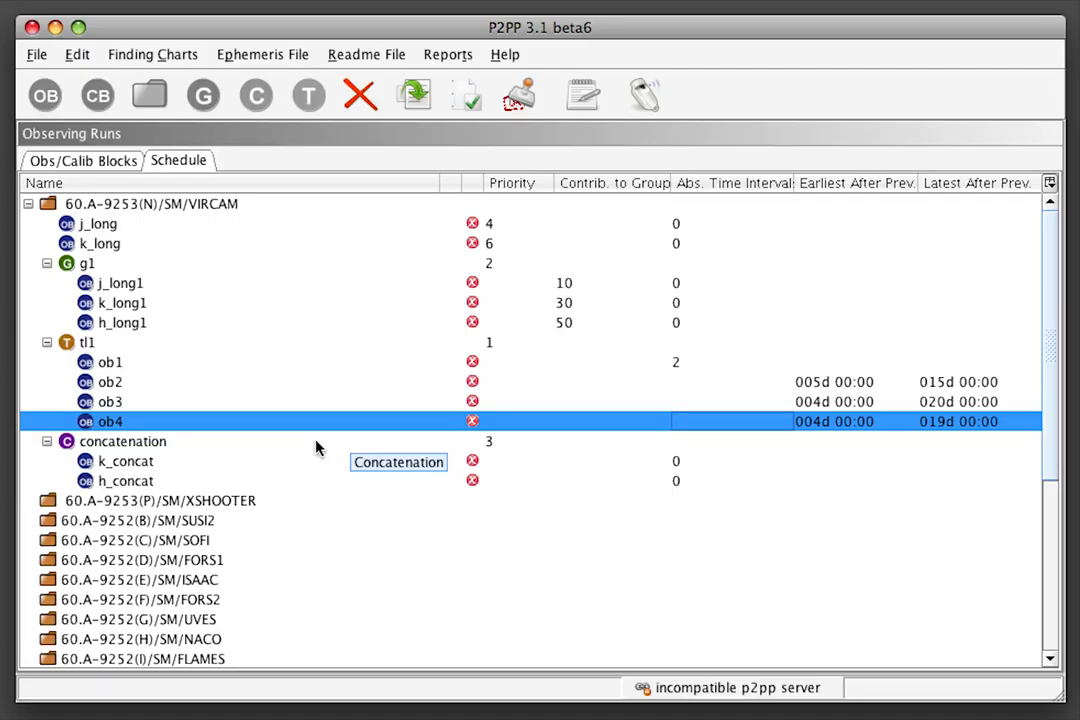
mouse_move(263, 277)
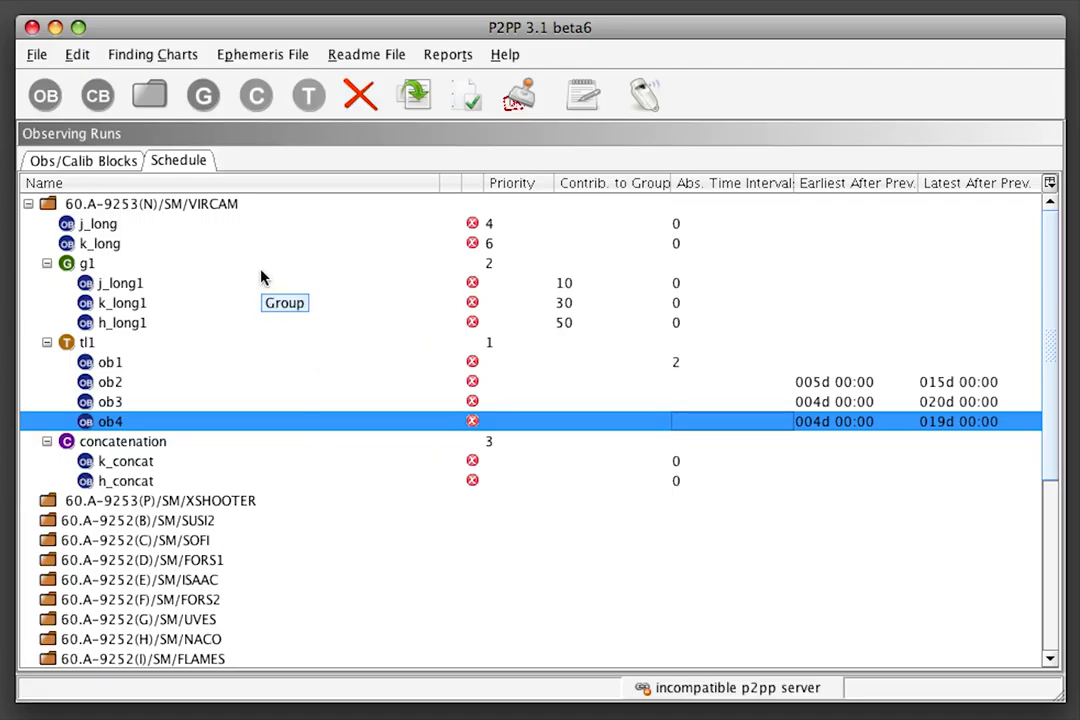
mouse_move(260, 459)
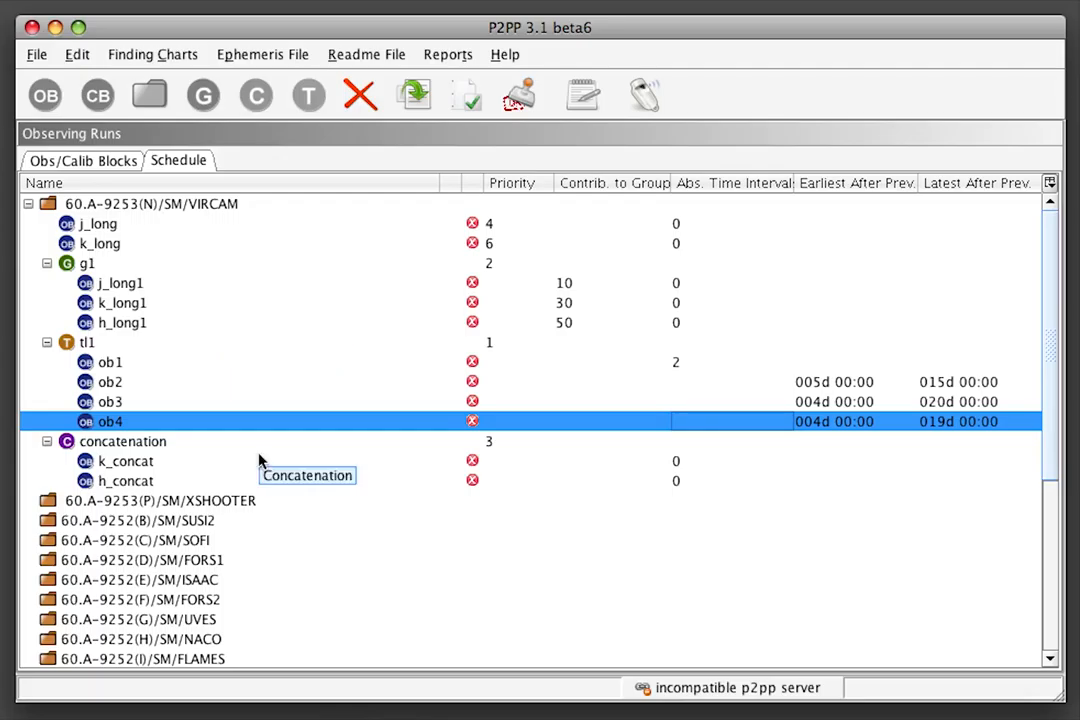
mouse_move(261, 365)
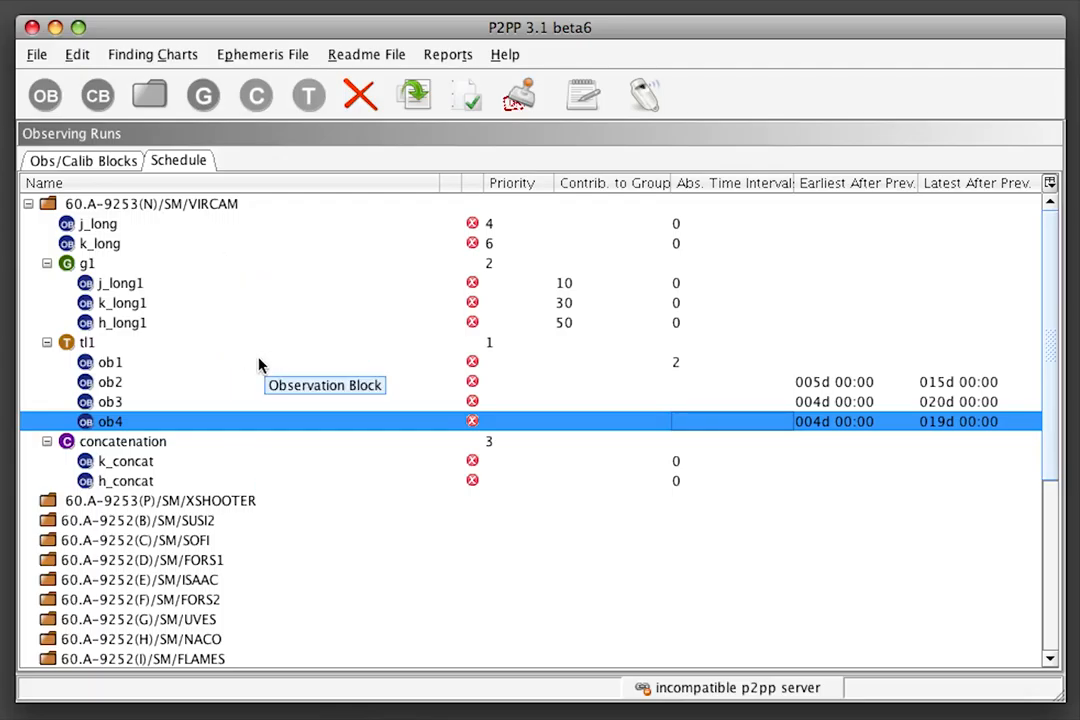
mouse_move(168, 448)
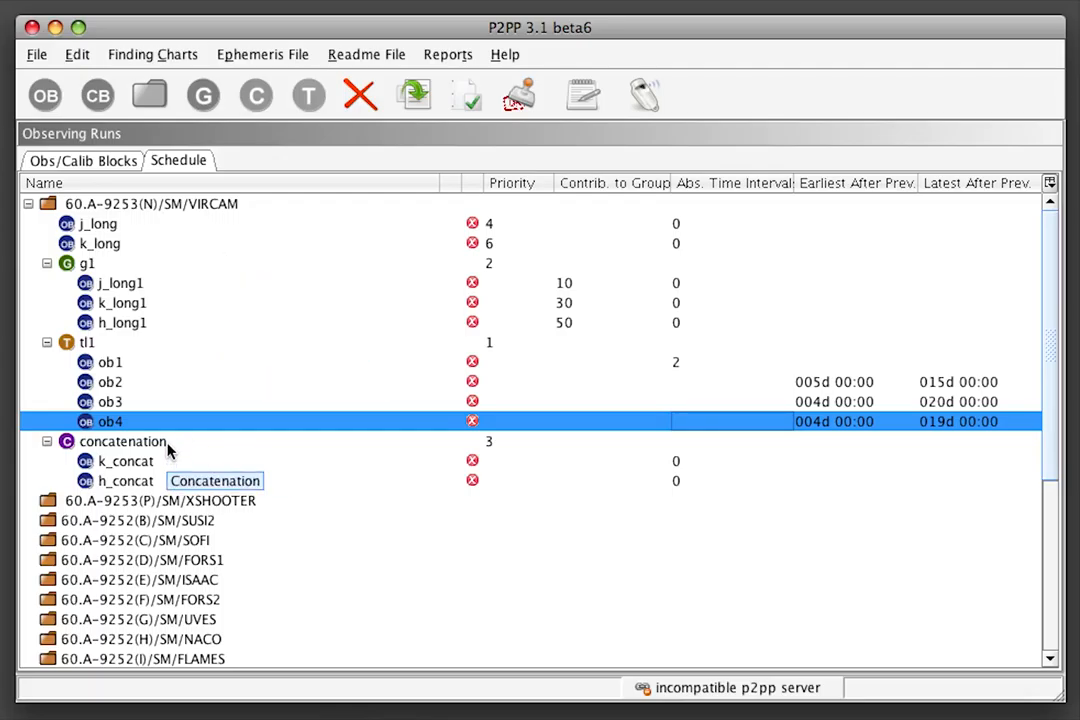
left_click(123, 441)
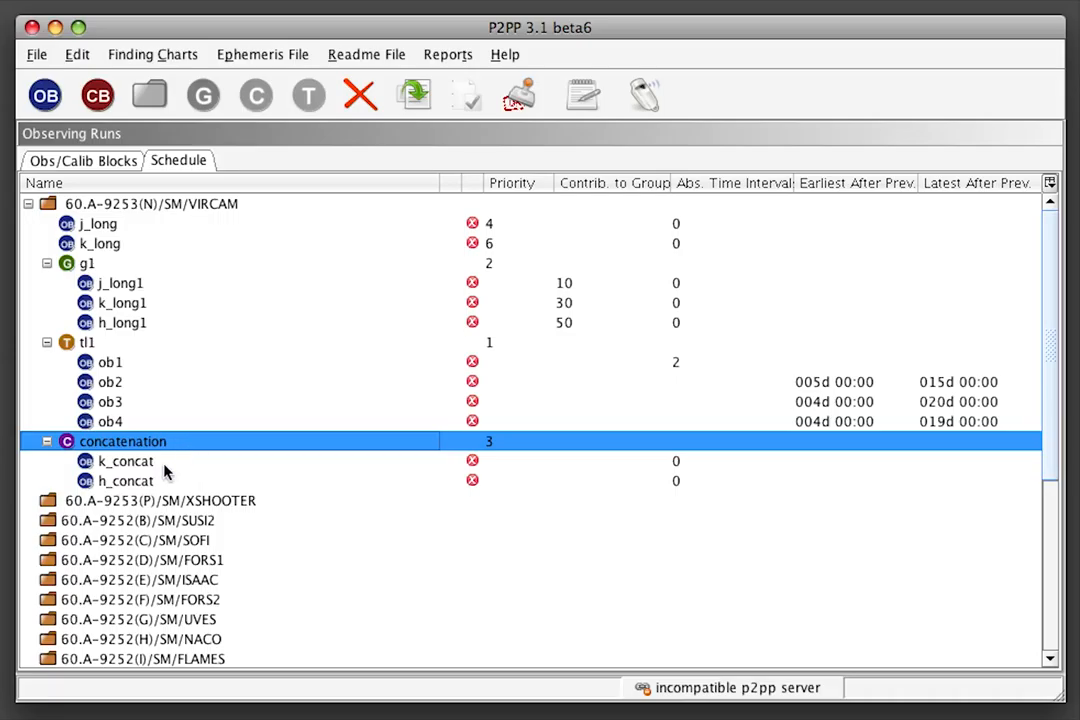
mouse_move(170, 490)
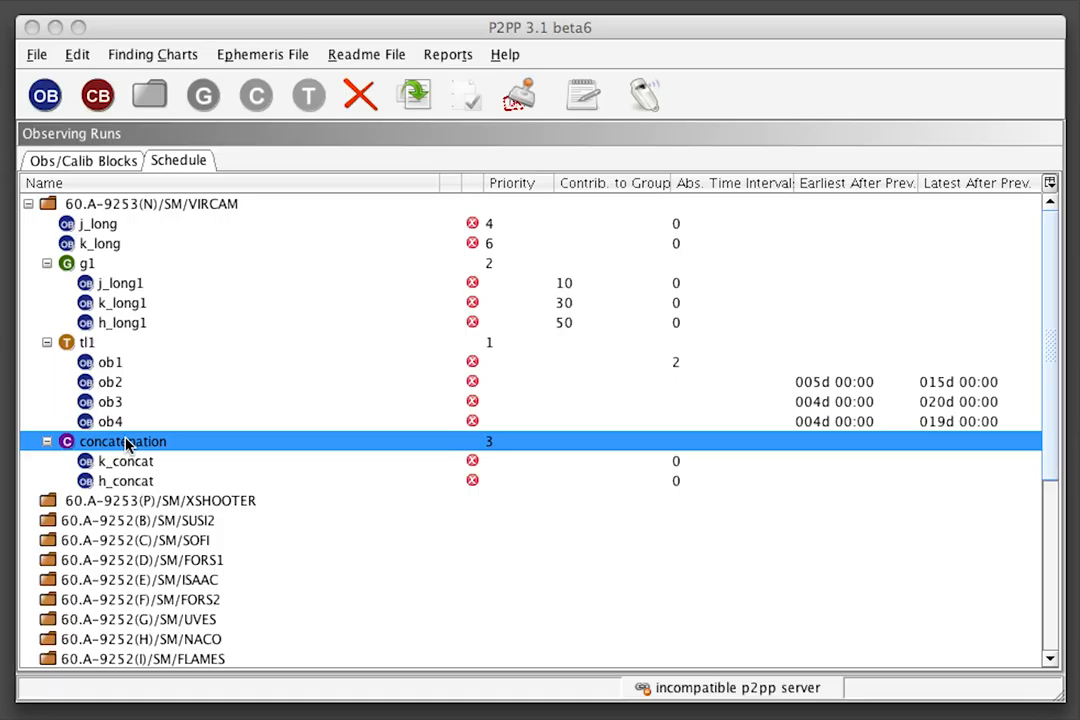
mouse_move(135, 362)
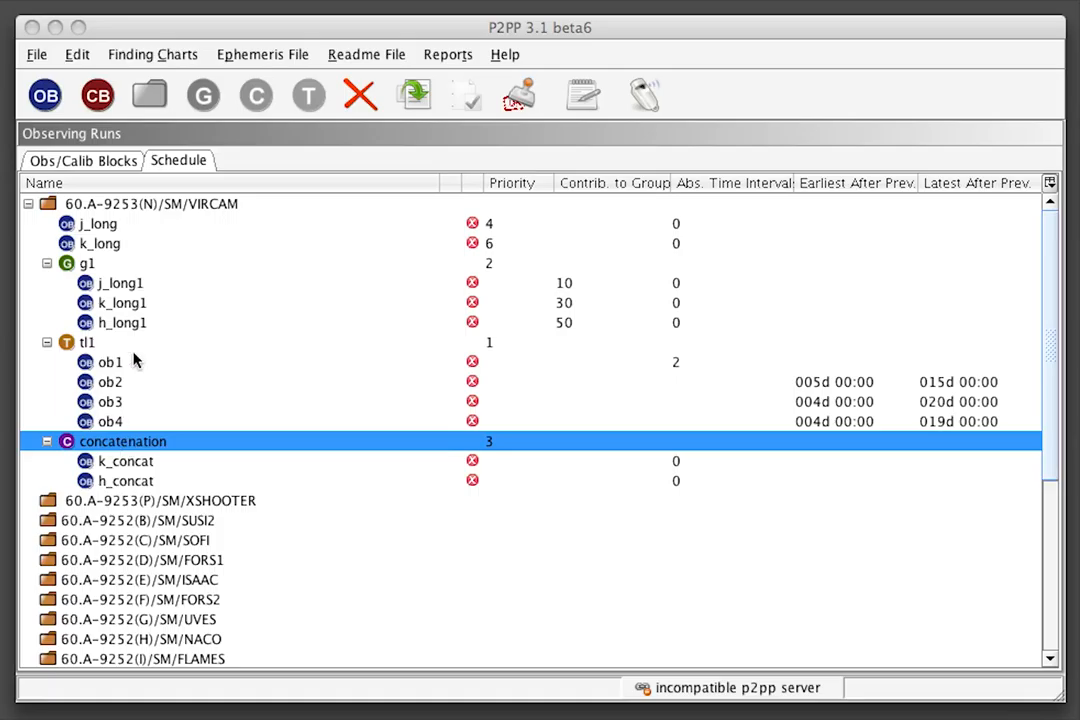
Show the Obs/Calib Blocks overview and select the j_long OB.
left_click(83, 160)
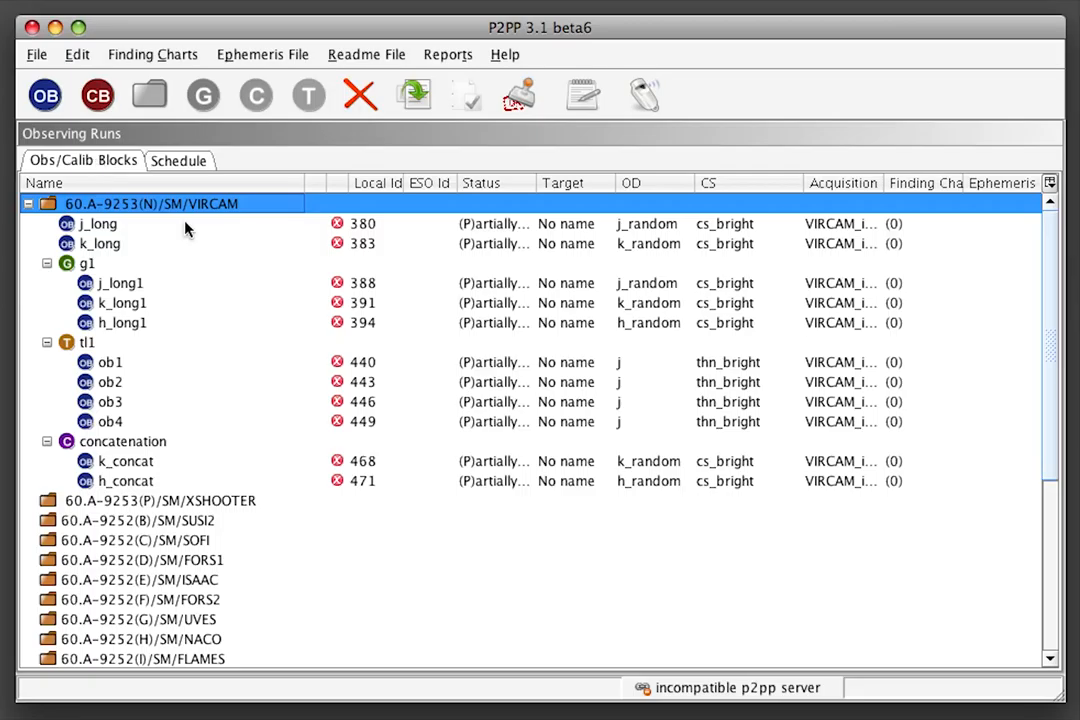
mouse_move(181, 231)
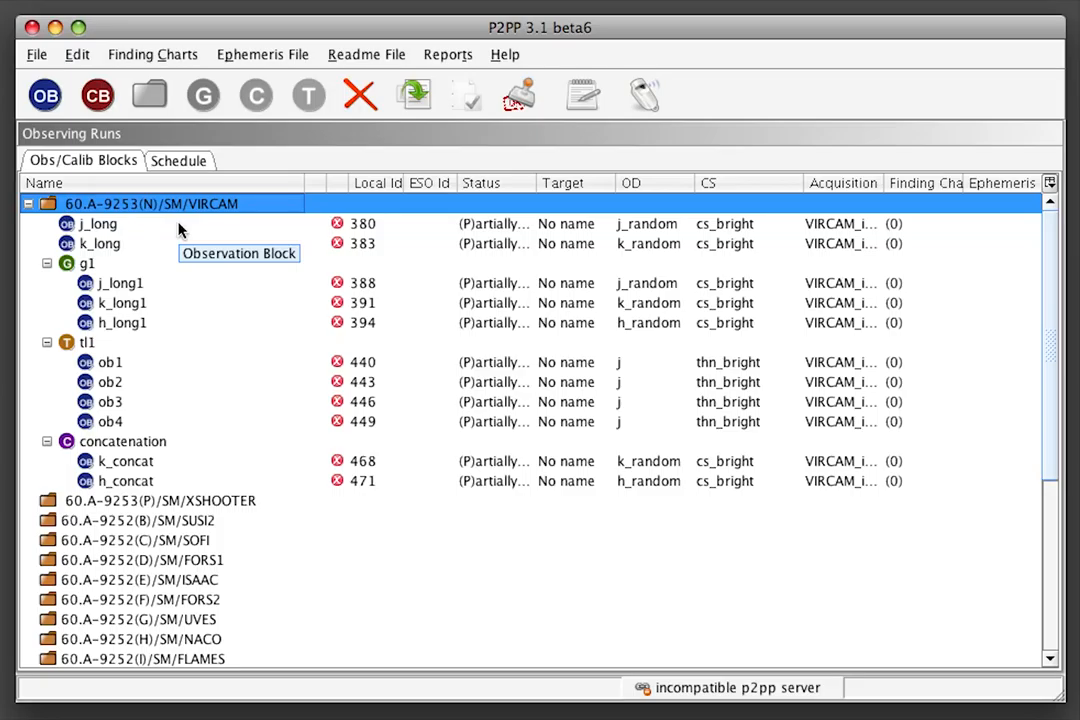
mouse_move(180, 230)
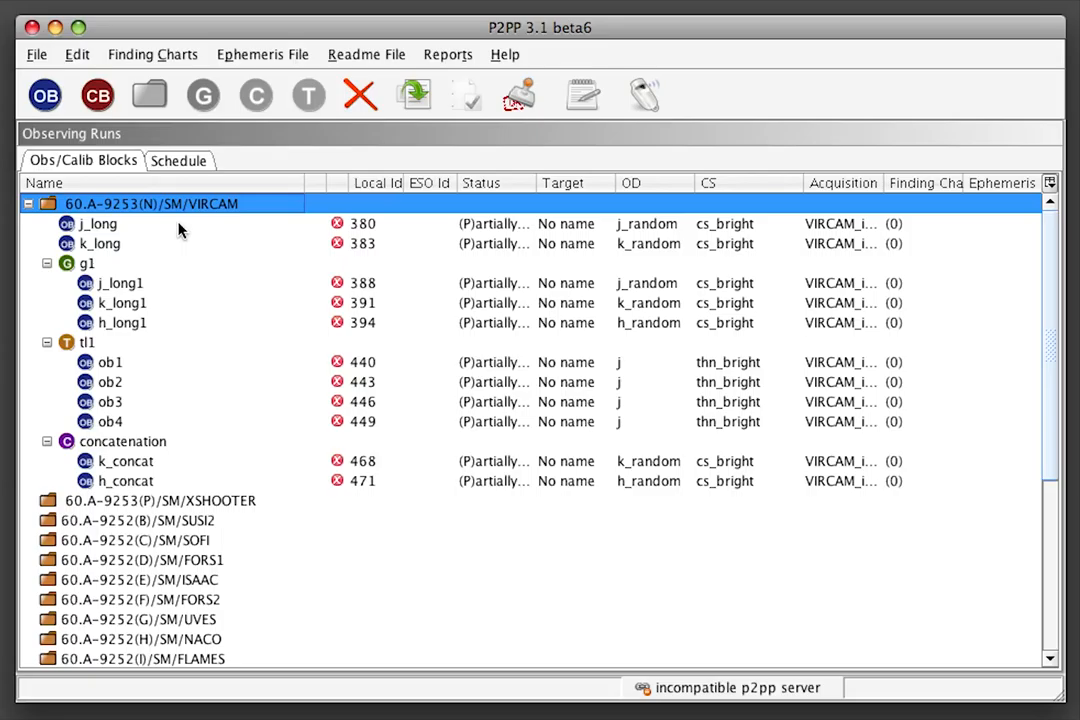
left_click(98, 223)
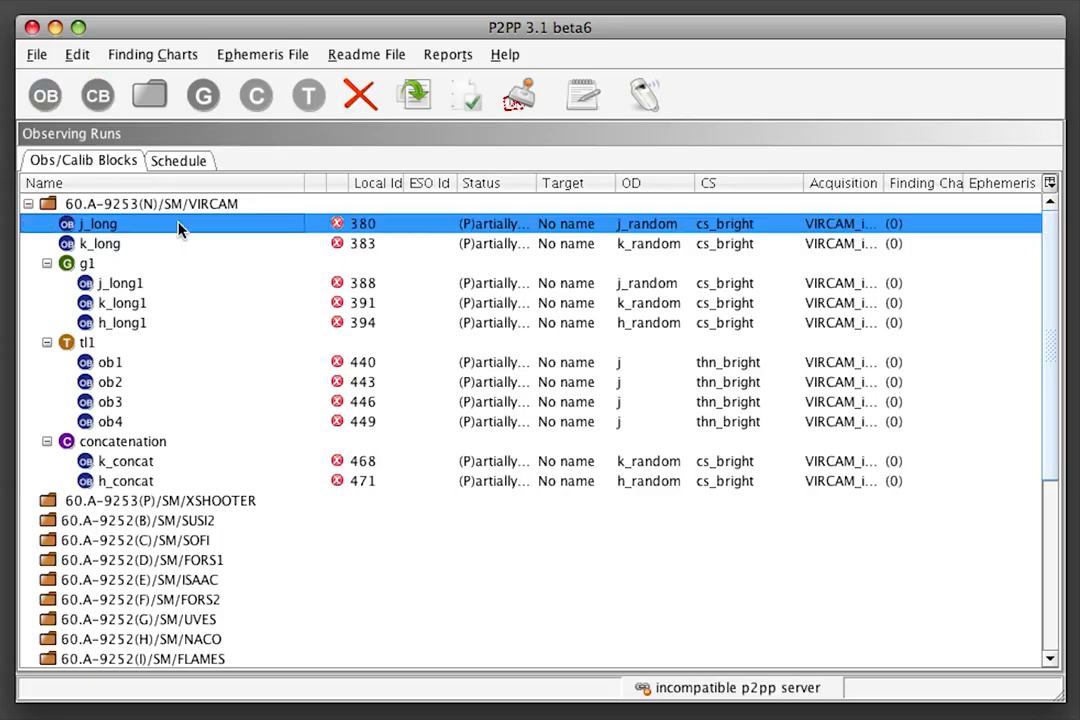
mouse_move(180, 228)
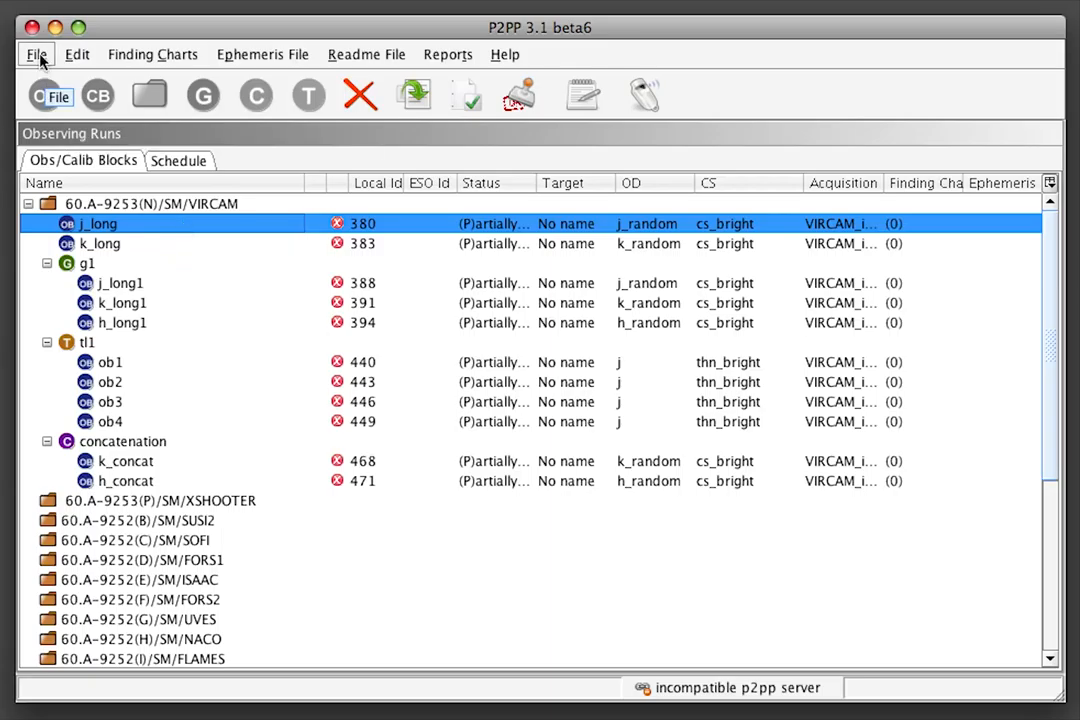
Import survey1.xml to create j_long_survey1_1_1_1 and j_long_survey1_1_2_1.
left_click(37, 54)
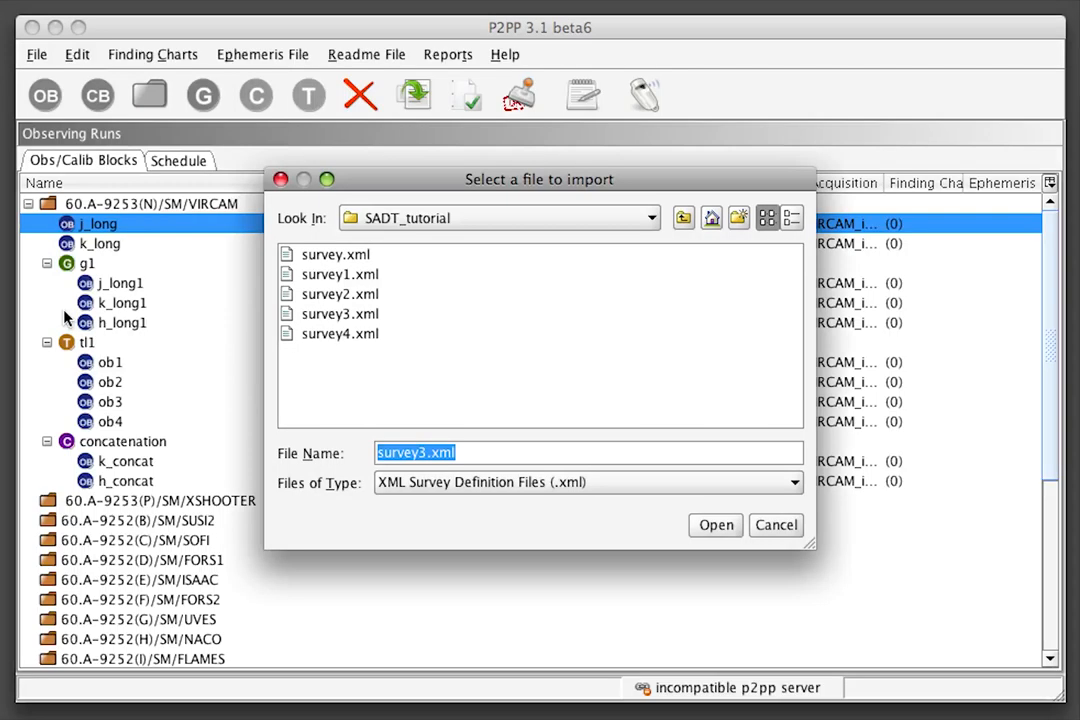
left_click(339, 274)
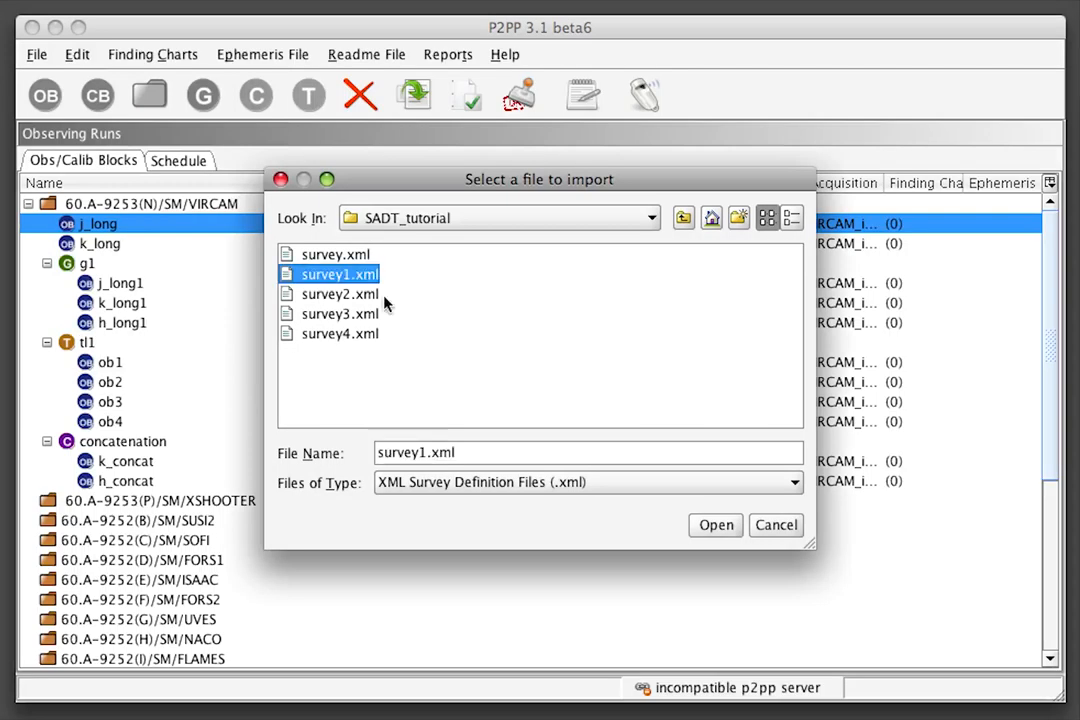
left_click(715, 525)
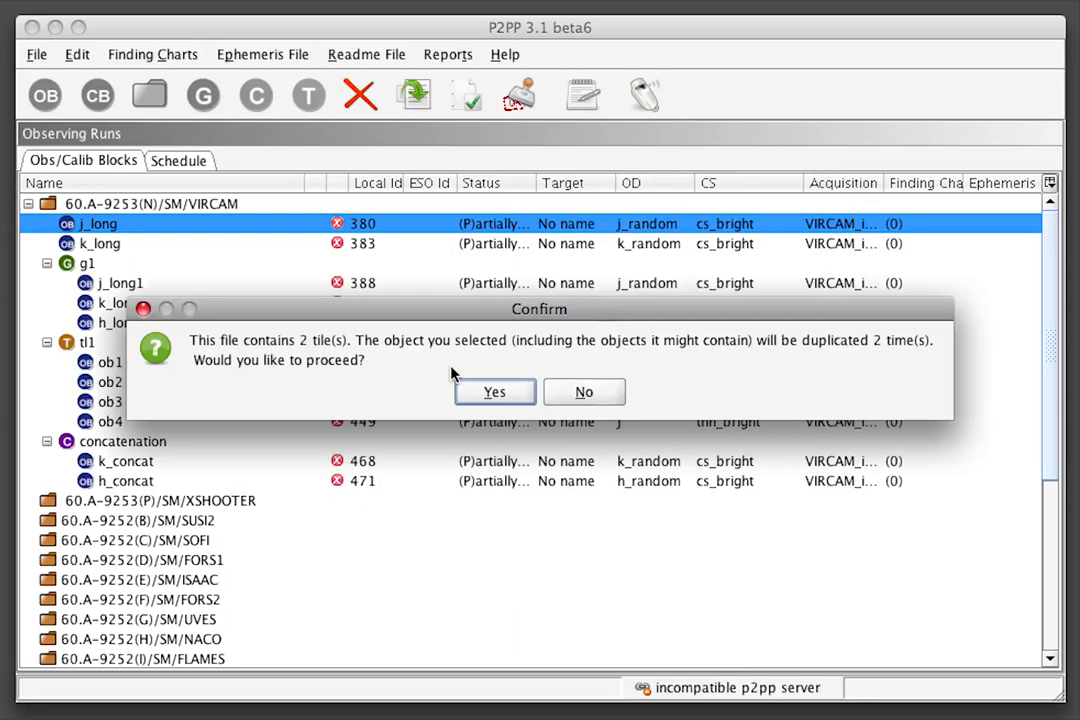
mouse_move(434, 350)
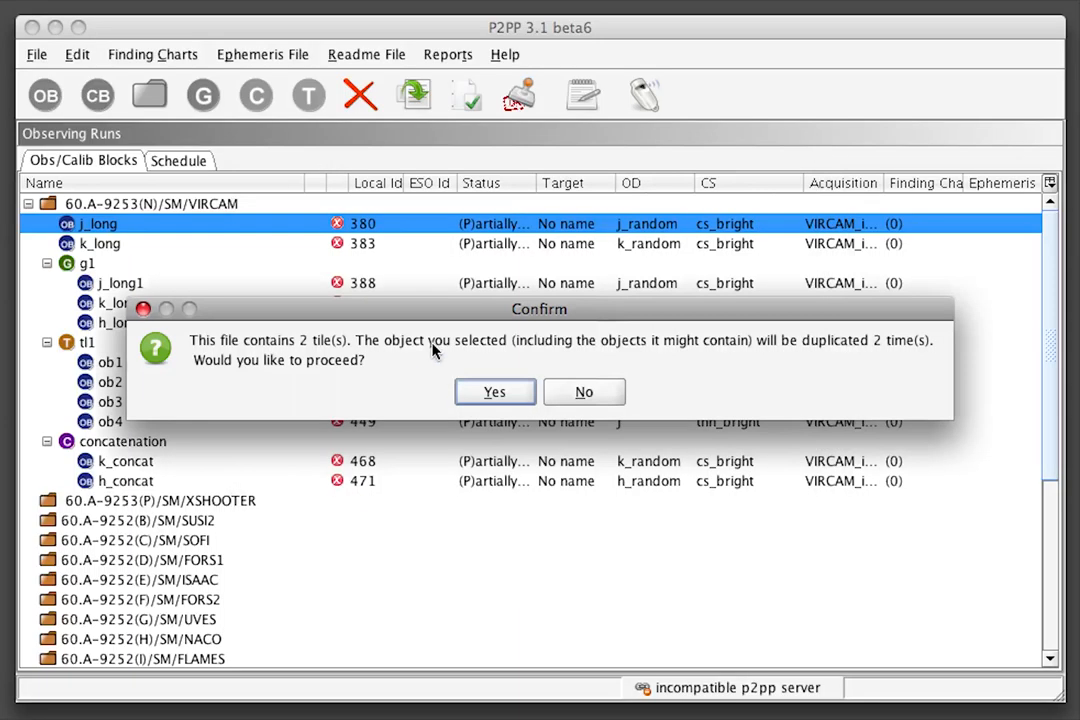
mouse_move(507, 408)
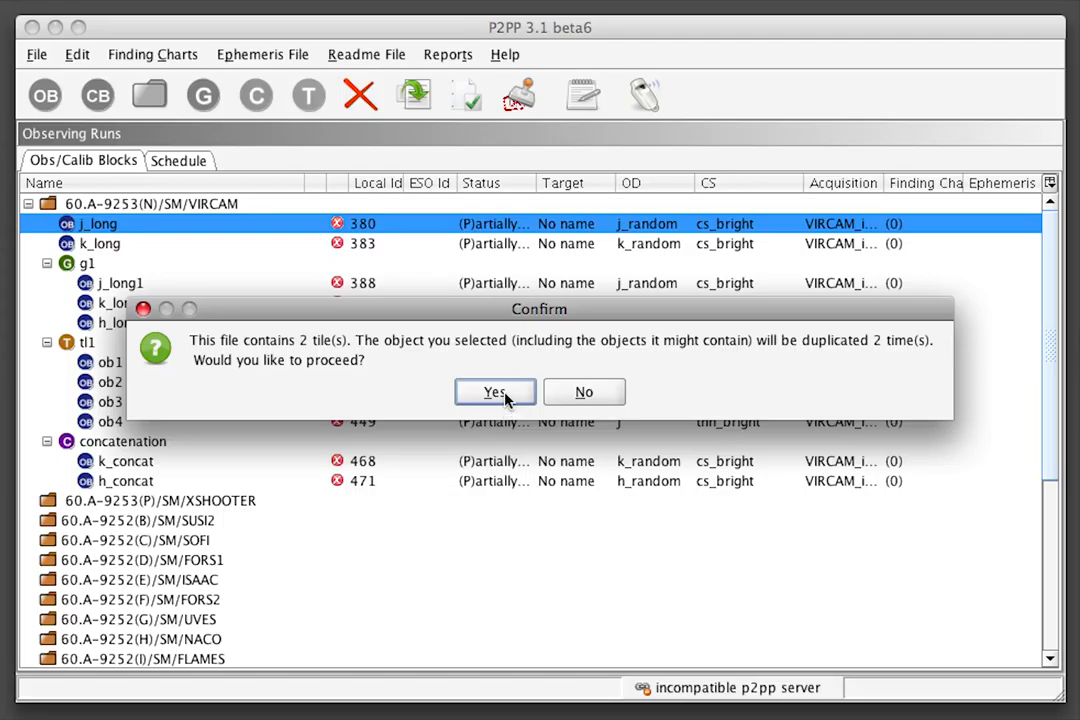
left_click(494, 392)
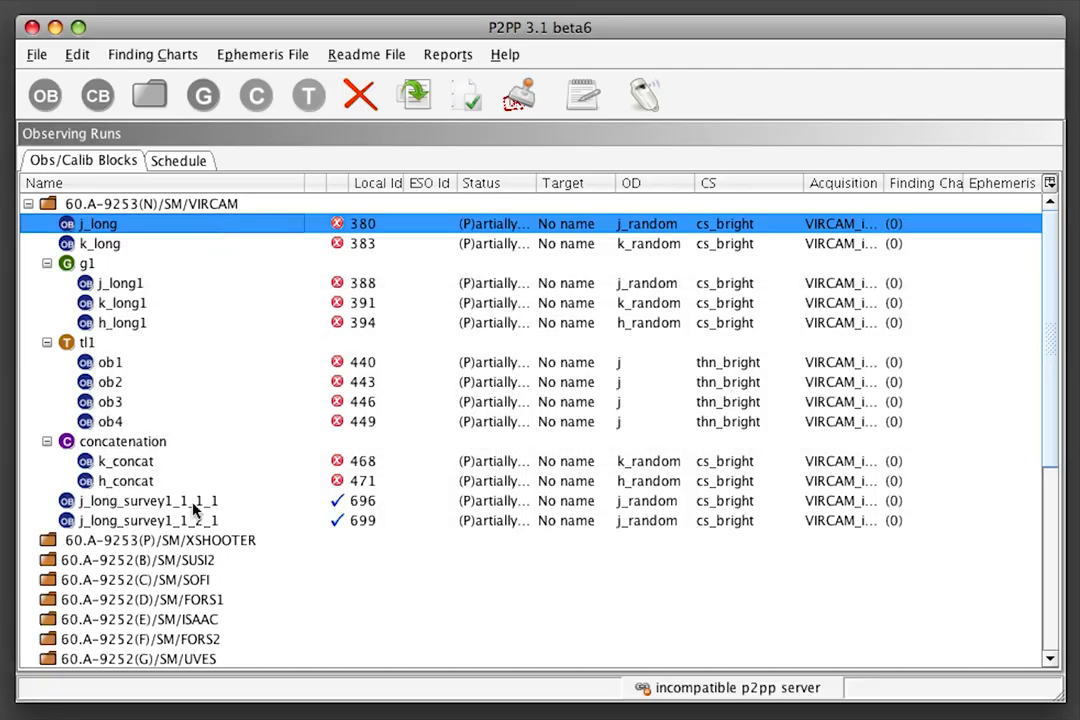
mouse_move(335, 511)
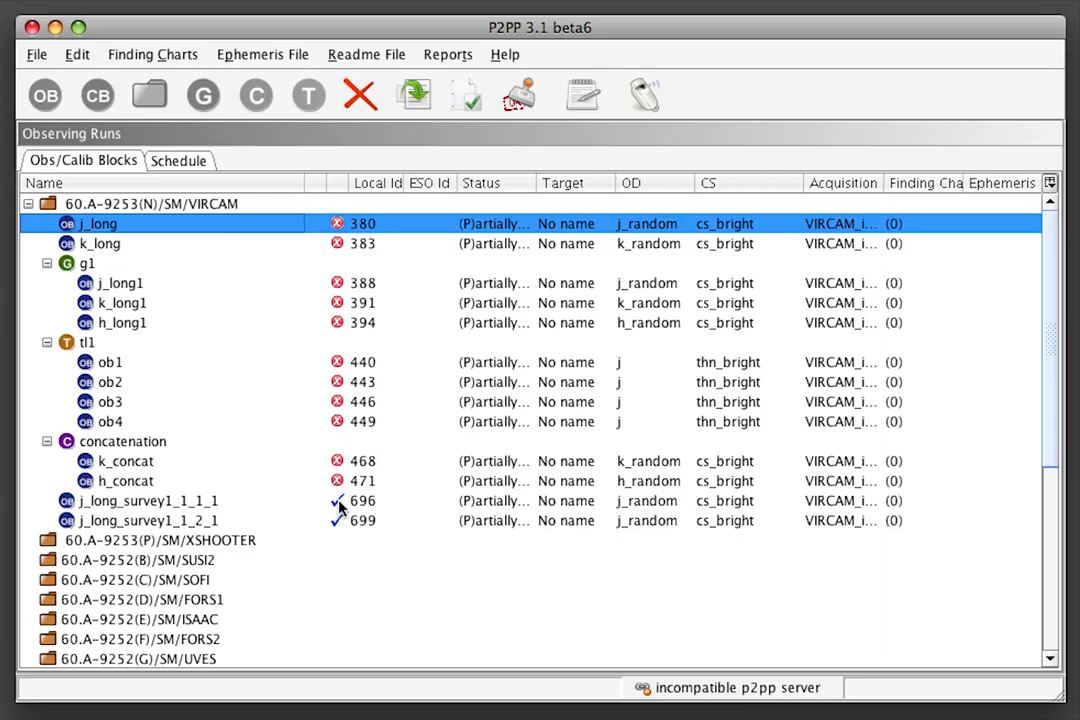
mouse_move(370, 286)
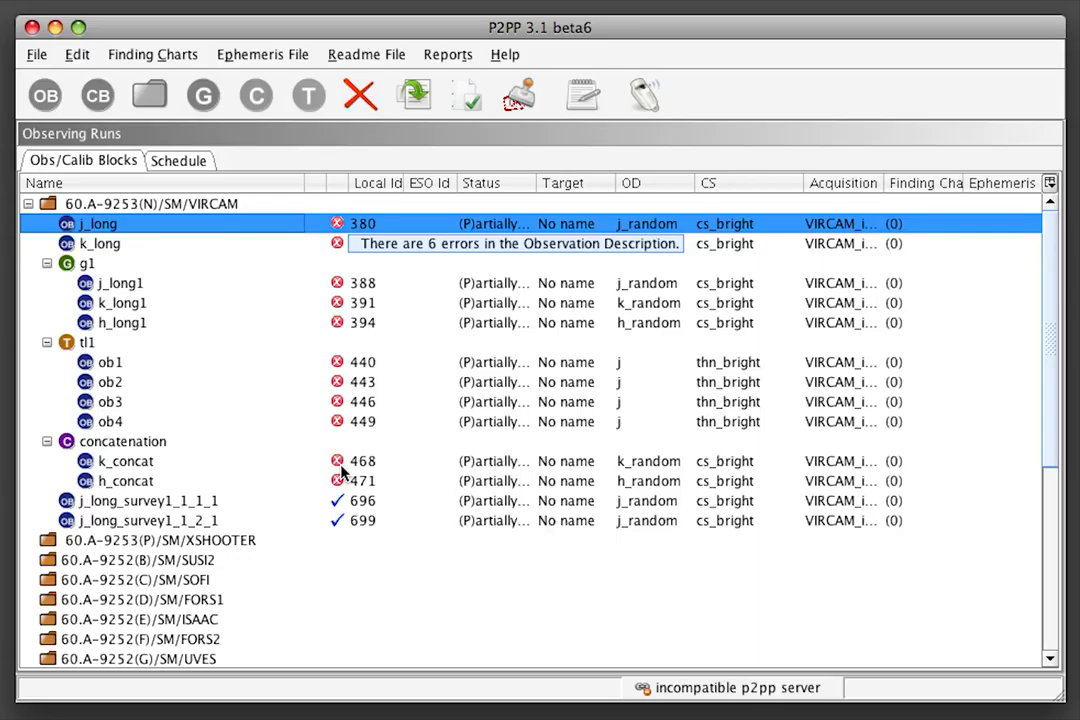
mouse_move(340, 484)
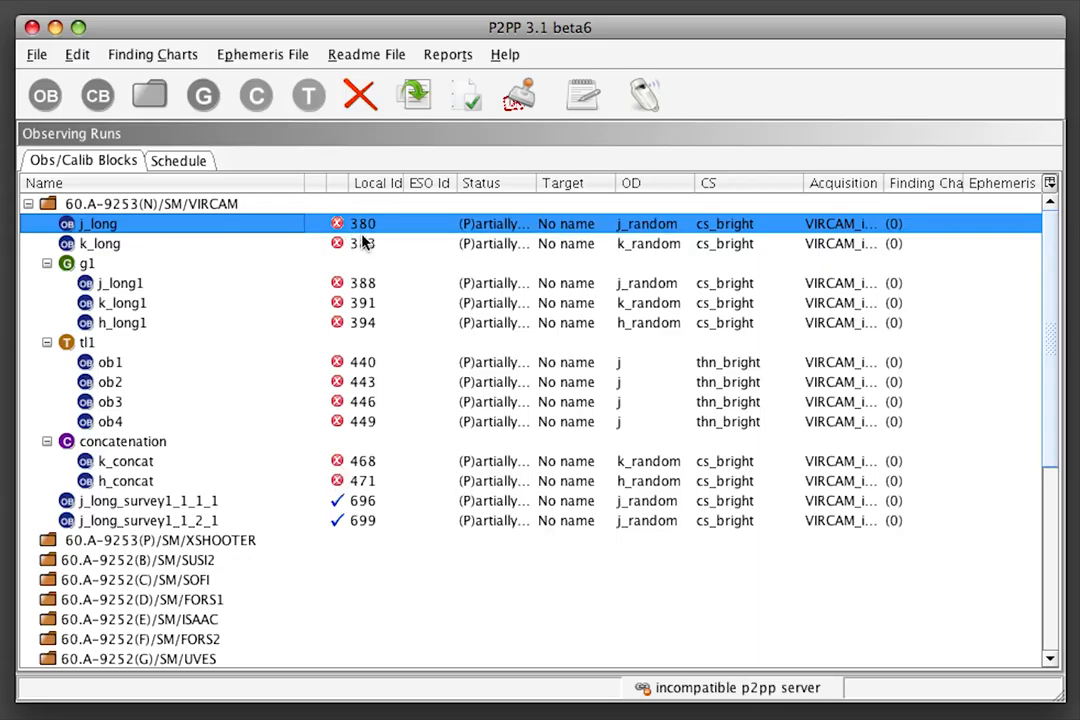
mouse_move(338, 228)
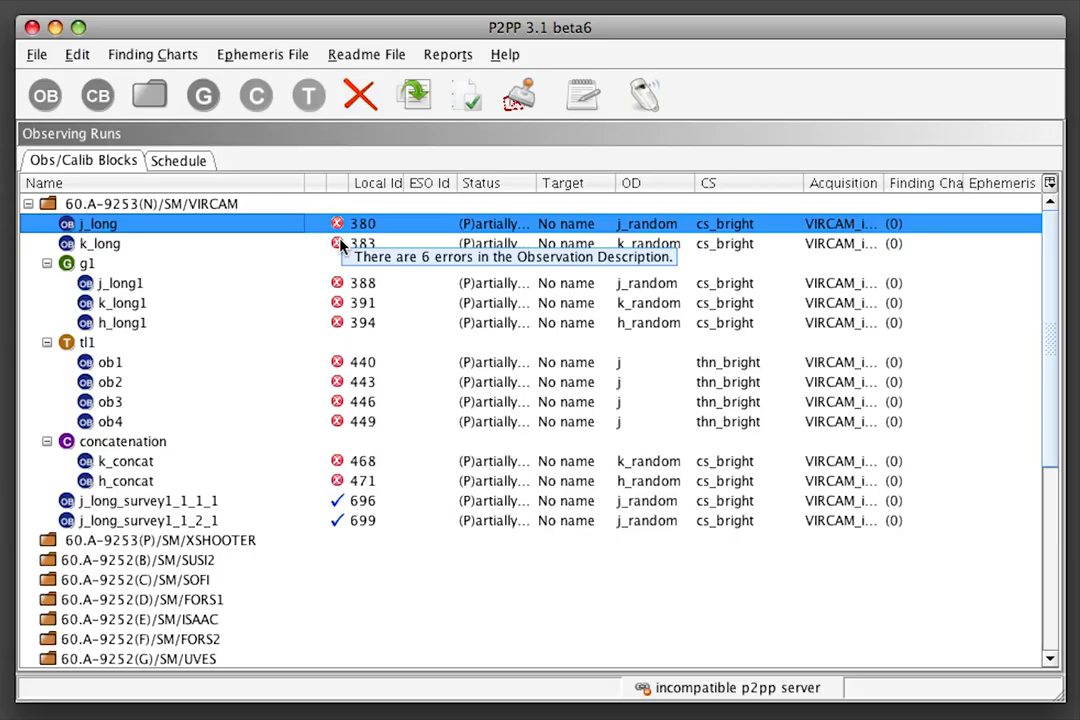
mouse_move(470, 97)
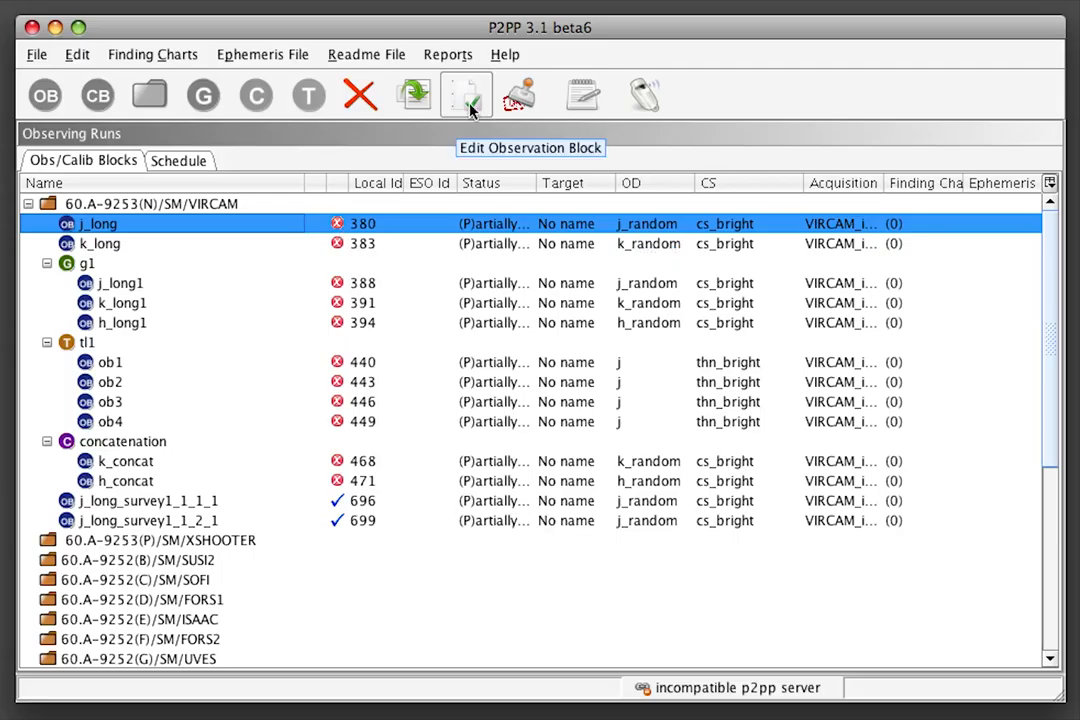
Open the j_long block, review its Target details, and close the editor.
left_click(467, 95)
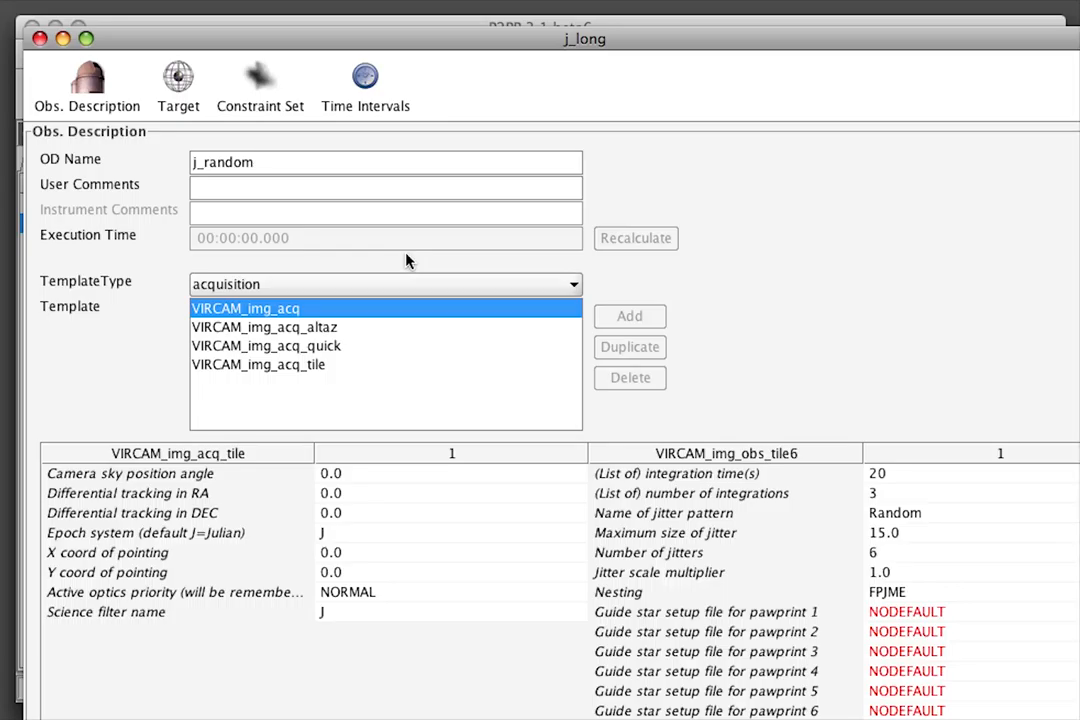
left_click(178, 78)
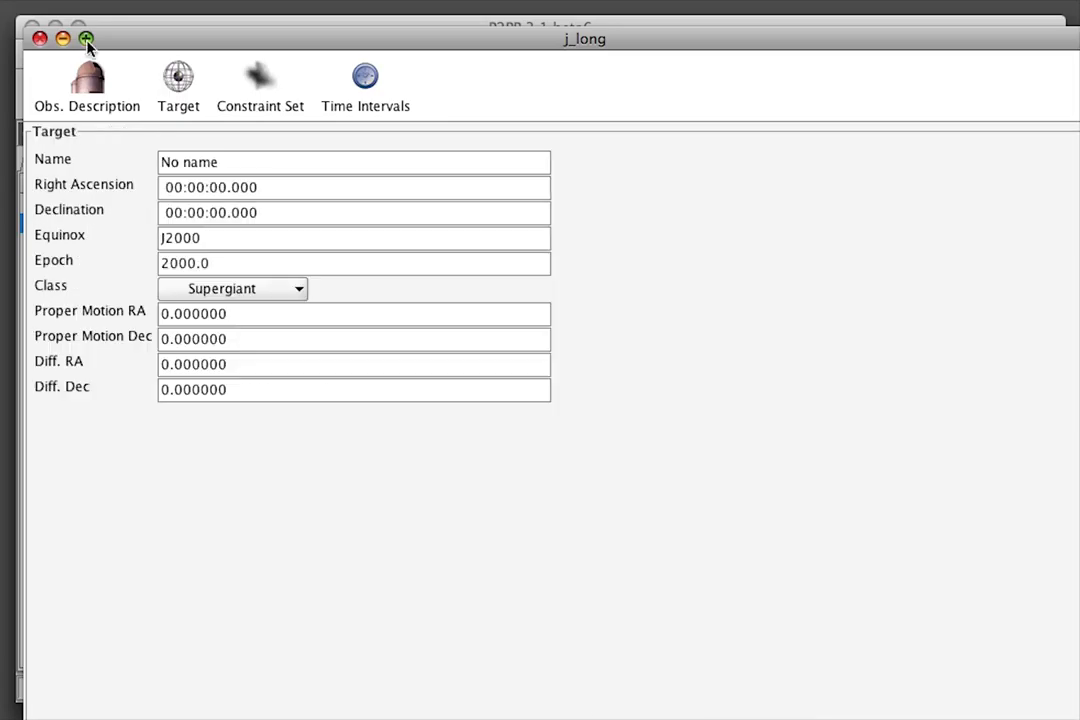
mouse_move(40, 39)
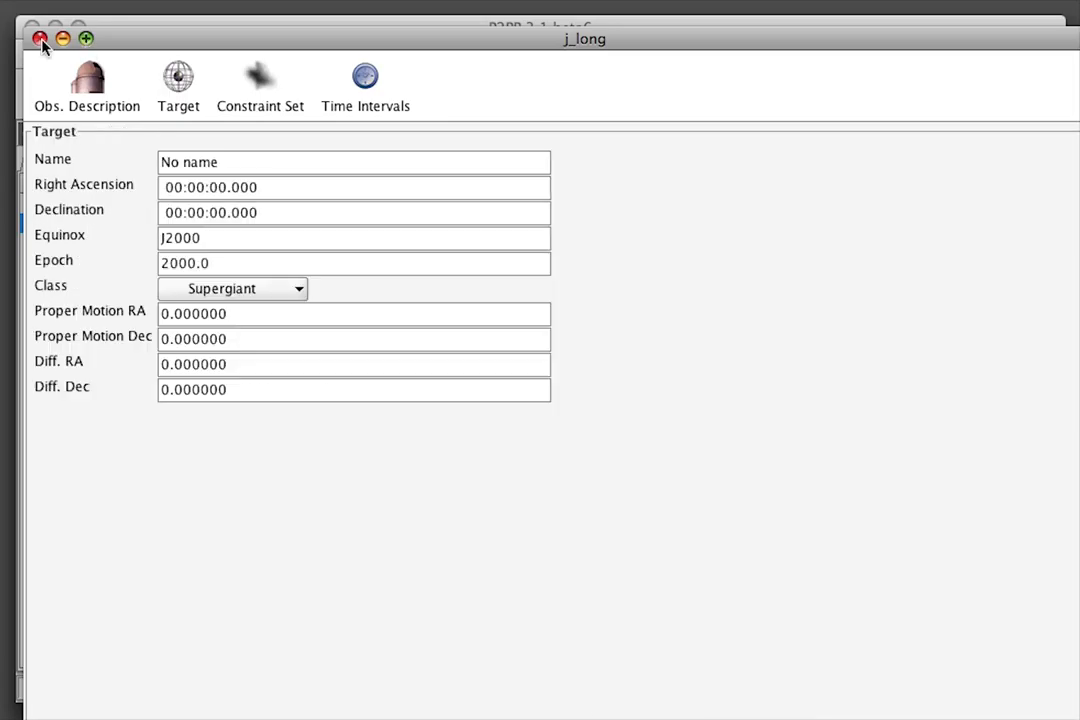
left_click(40, 36)
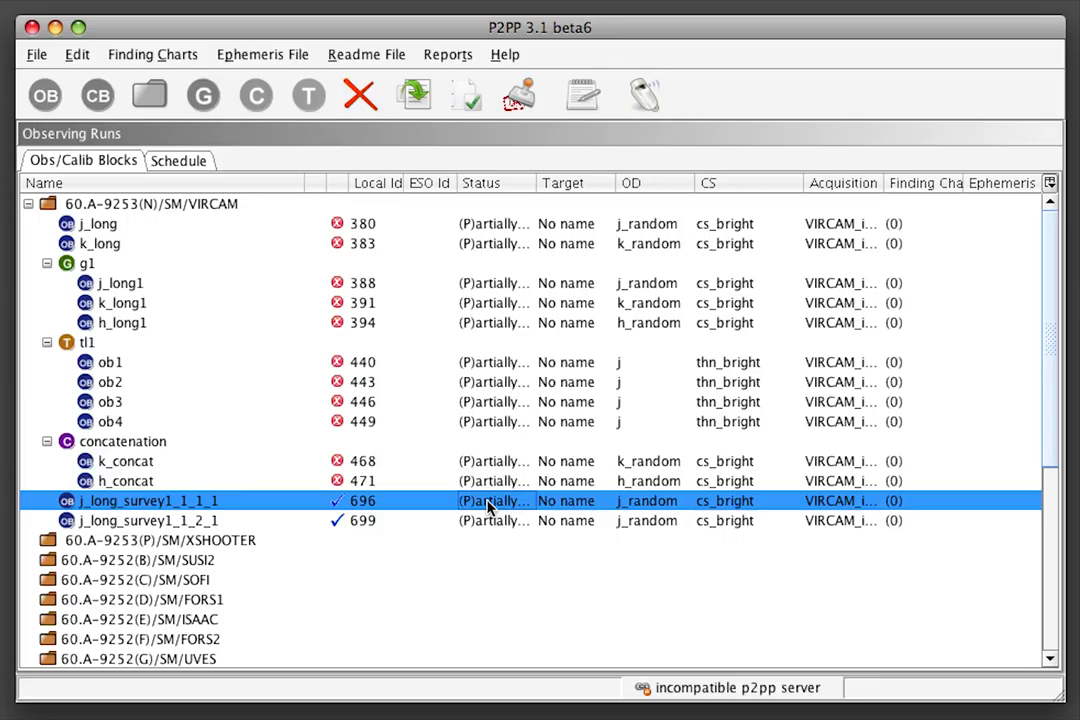
Inspect j_long_survey1_1_1_1, then import the survey definition to create k_long_survey4_1_1_1 and k_long_survey4_1_2_1.
double_click(130, 500)
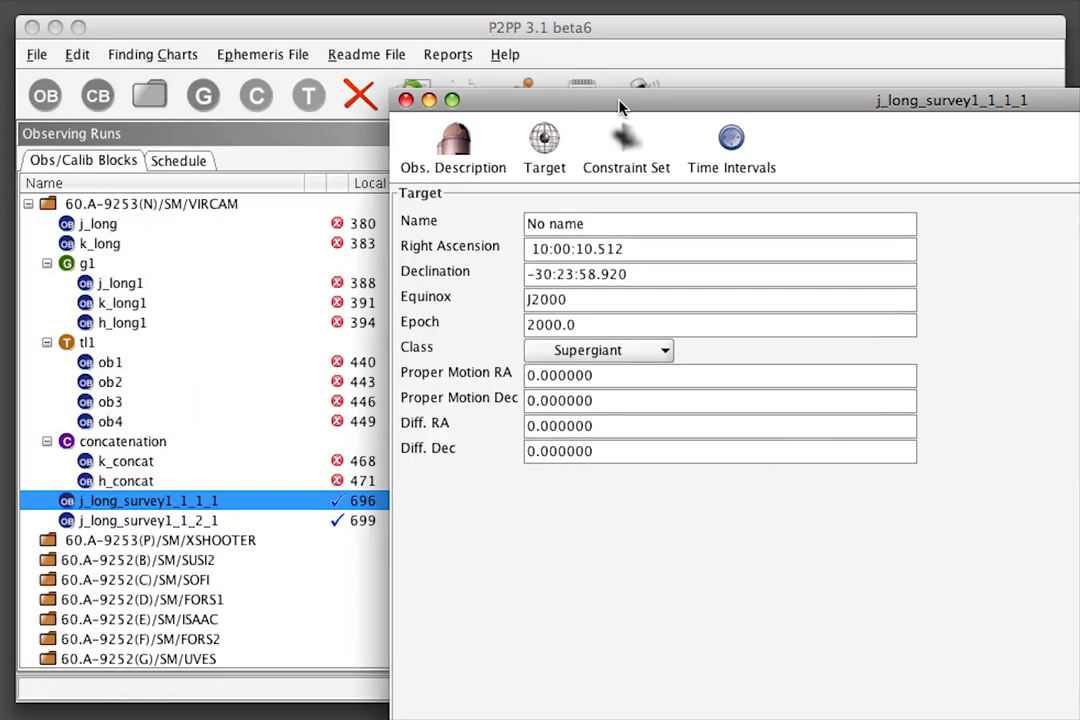
left_click(453, 140)
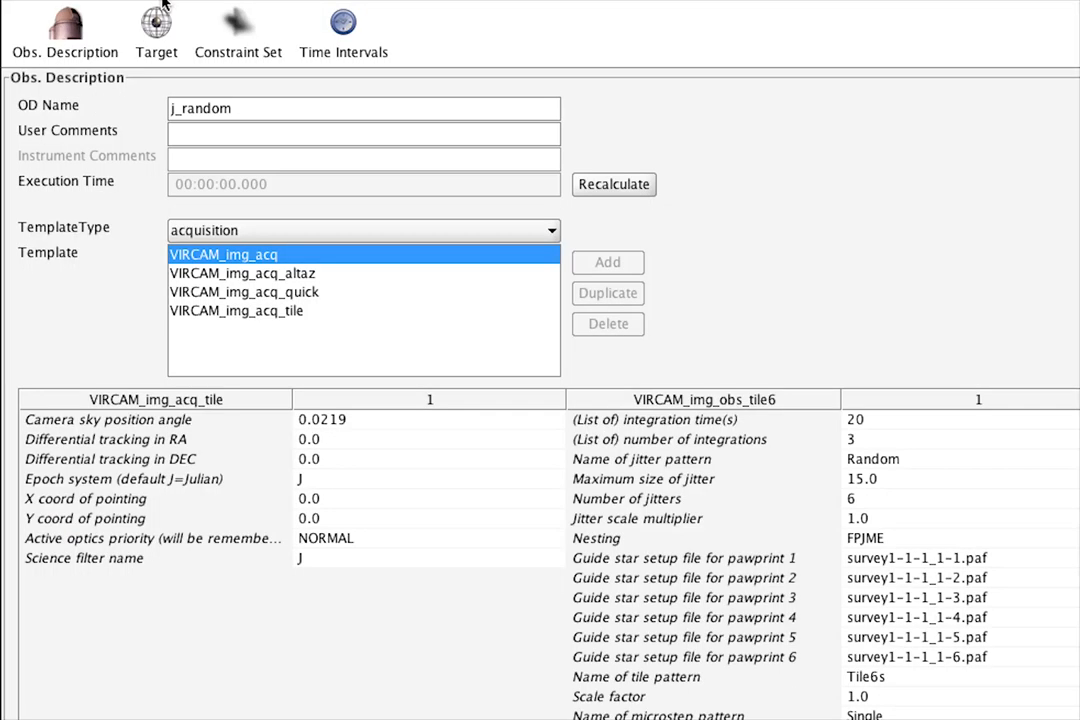
mouse_move(650, 273)
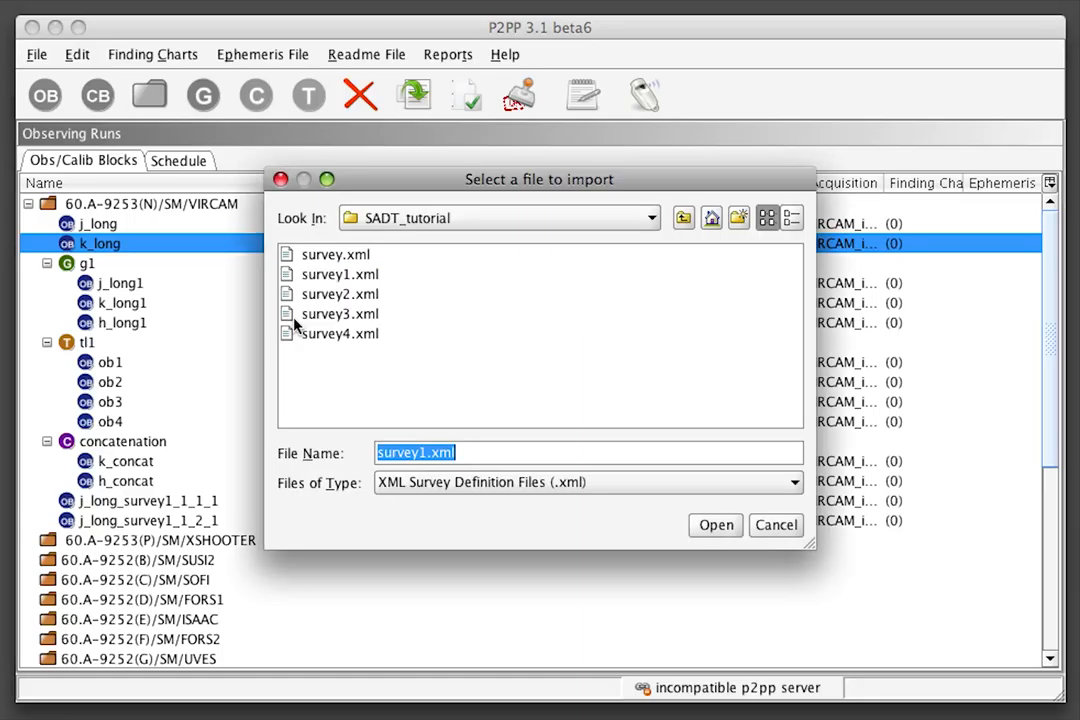
left_click(715, 525)
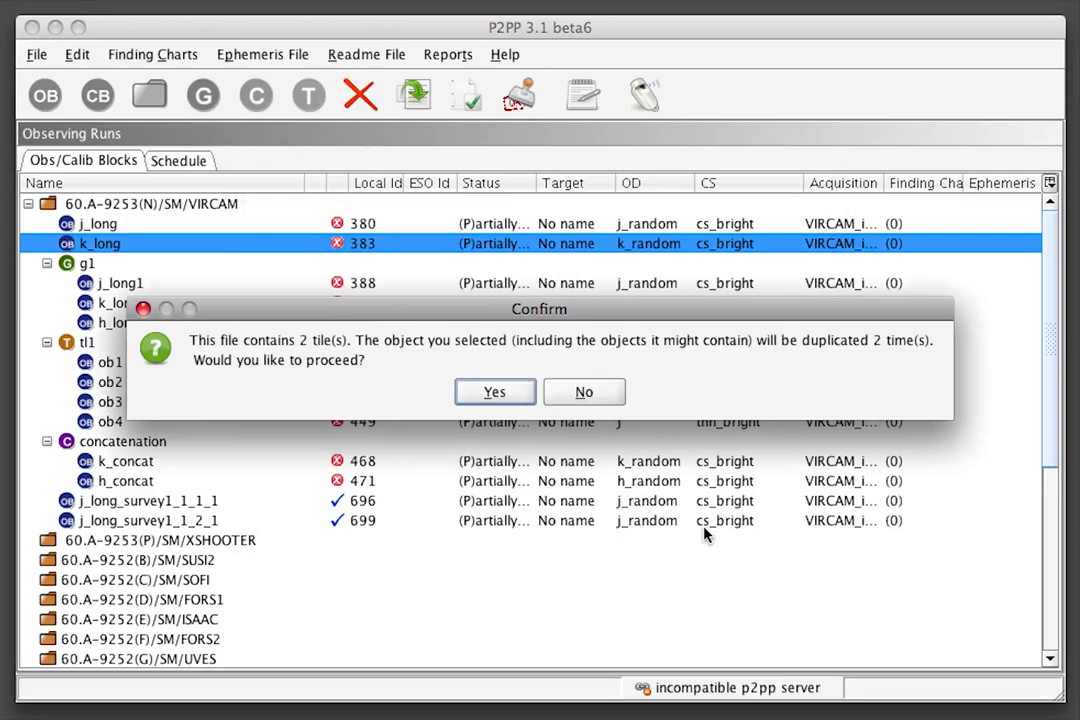
left_click(494, 392)
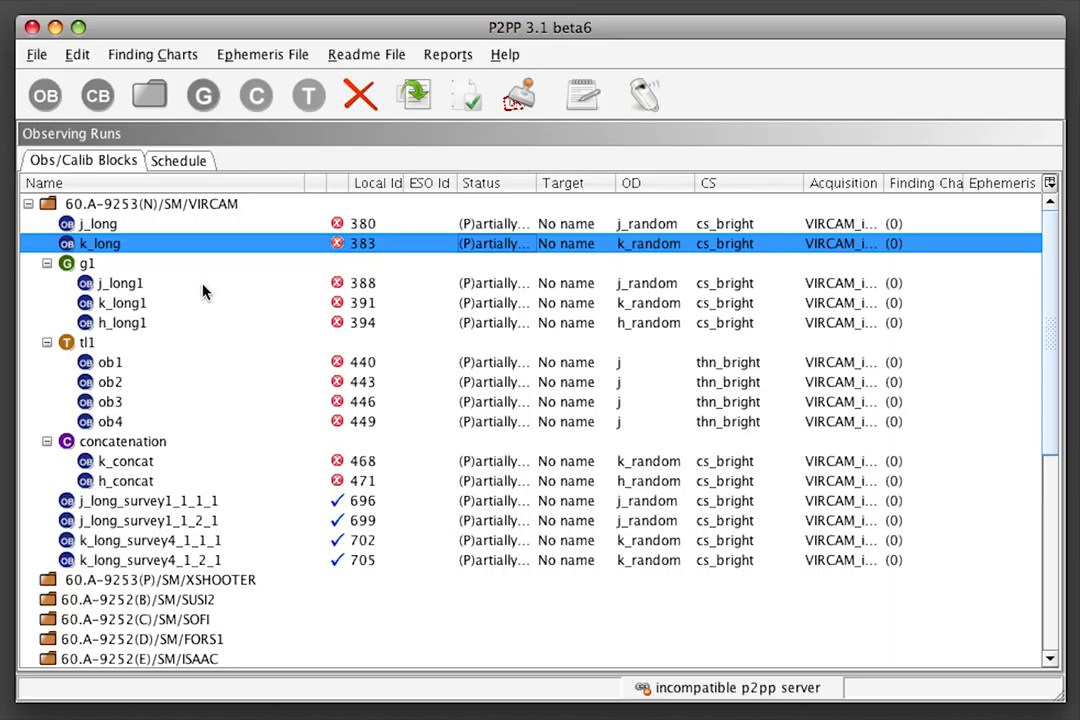
left_click(36, 54)
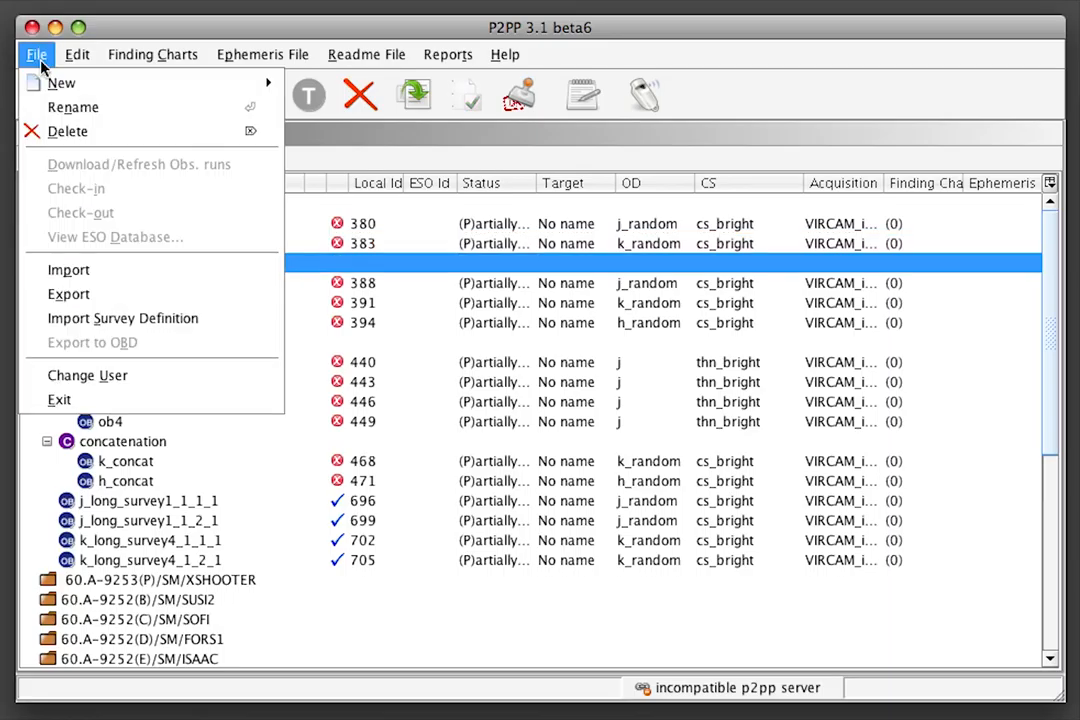
Import survey1.xml onto group g1, creating g1_survey1_1_1_1 and g1_survey1_1_2_1.
left_click(123, 318)
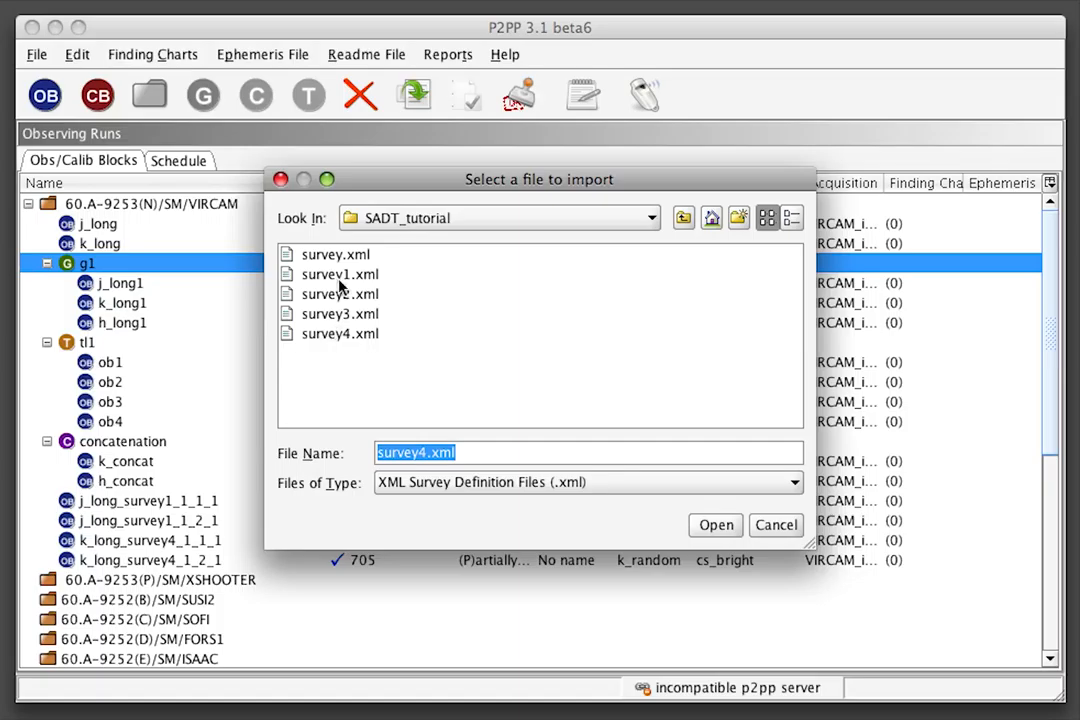
left_click(715, 525)
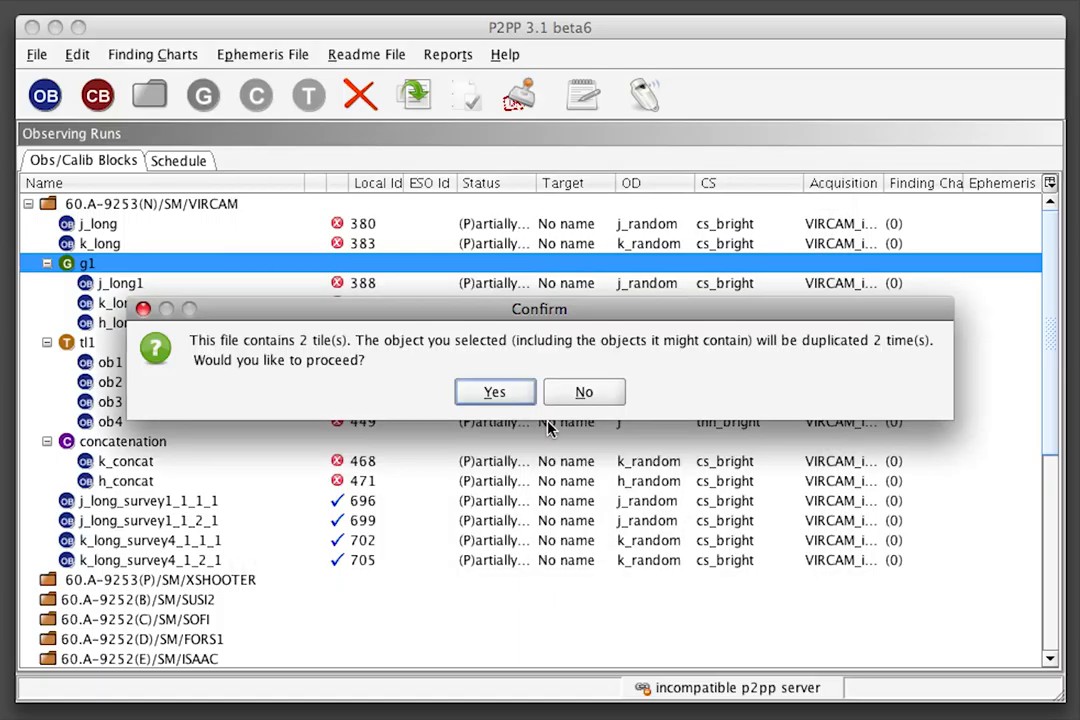
left_click(494, 391)
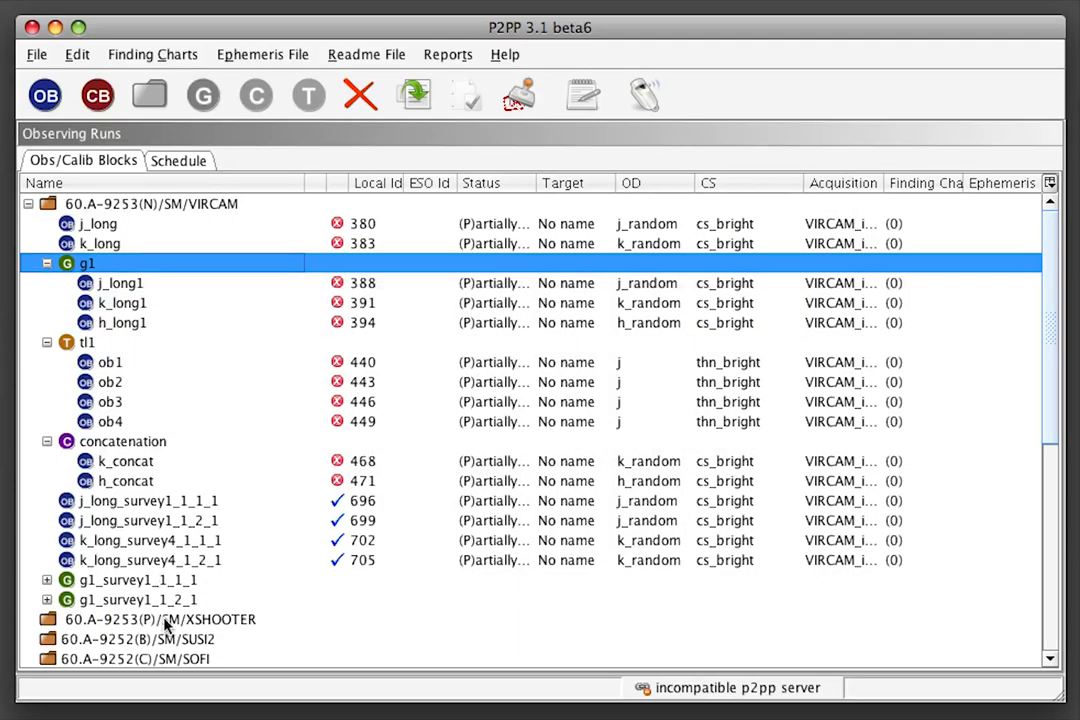
left_click(47, 579)
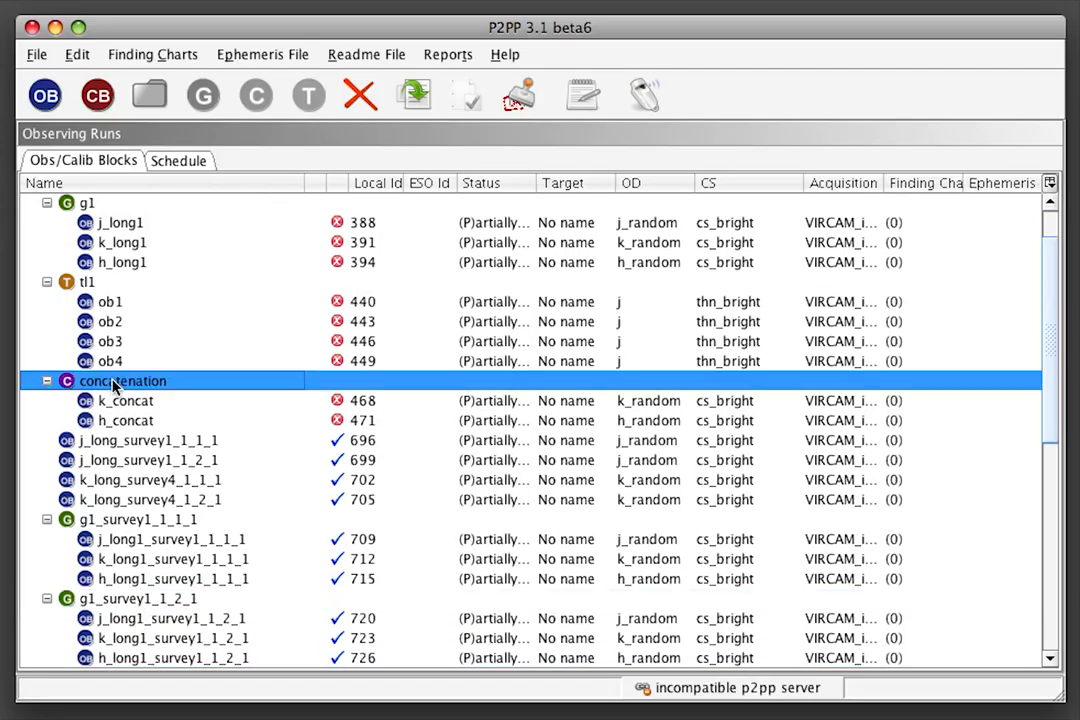
left_click(39, 54)
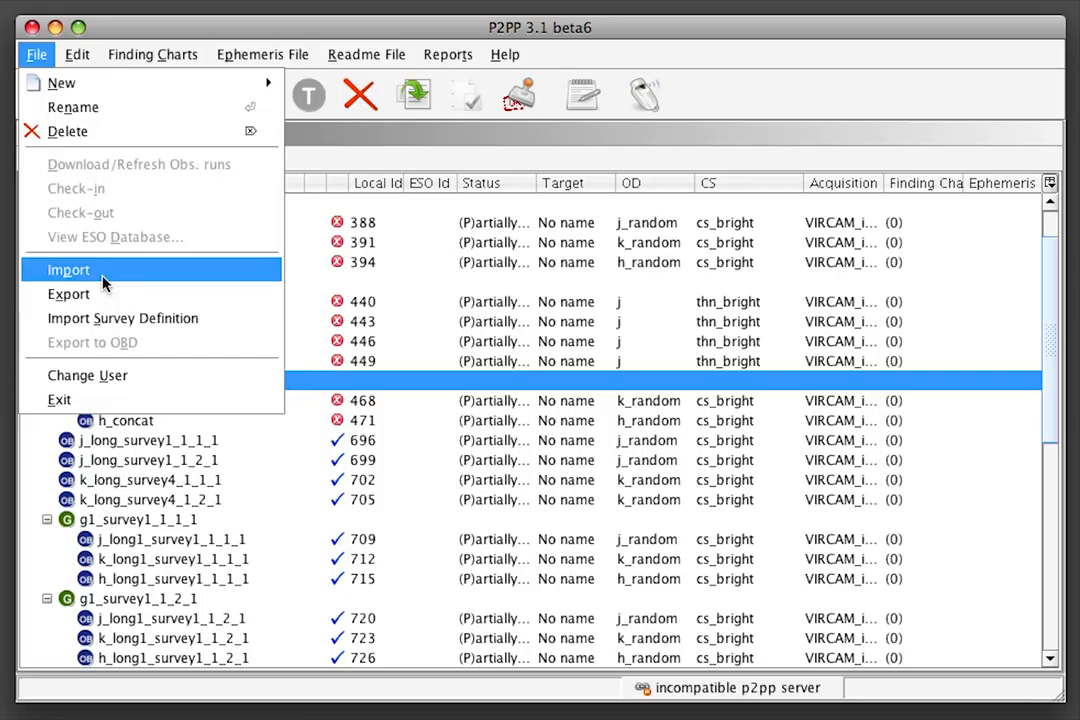
Apply the four-tile survey.xml to the concatenation, adding concatenation_survey_1_1_1 and its copies.
left_click(68, 270)
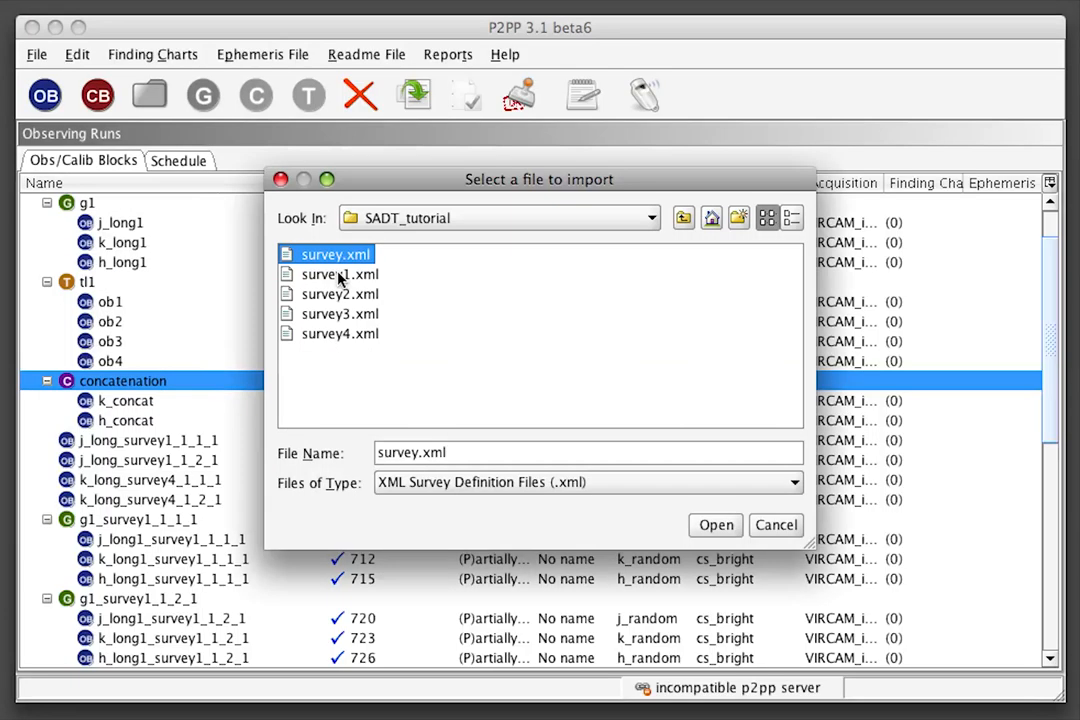
left_click(715, 525)
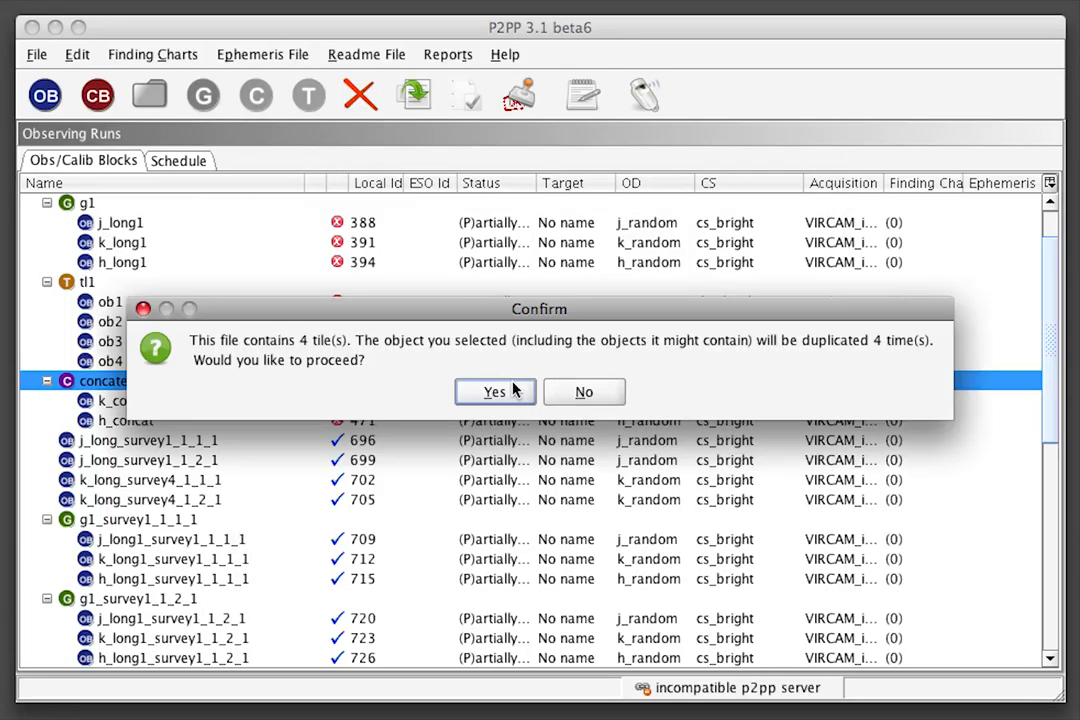
left_click(494, 391)
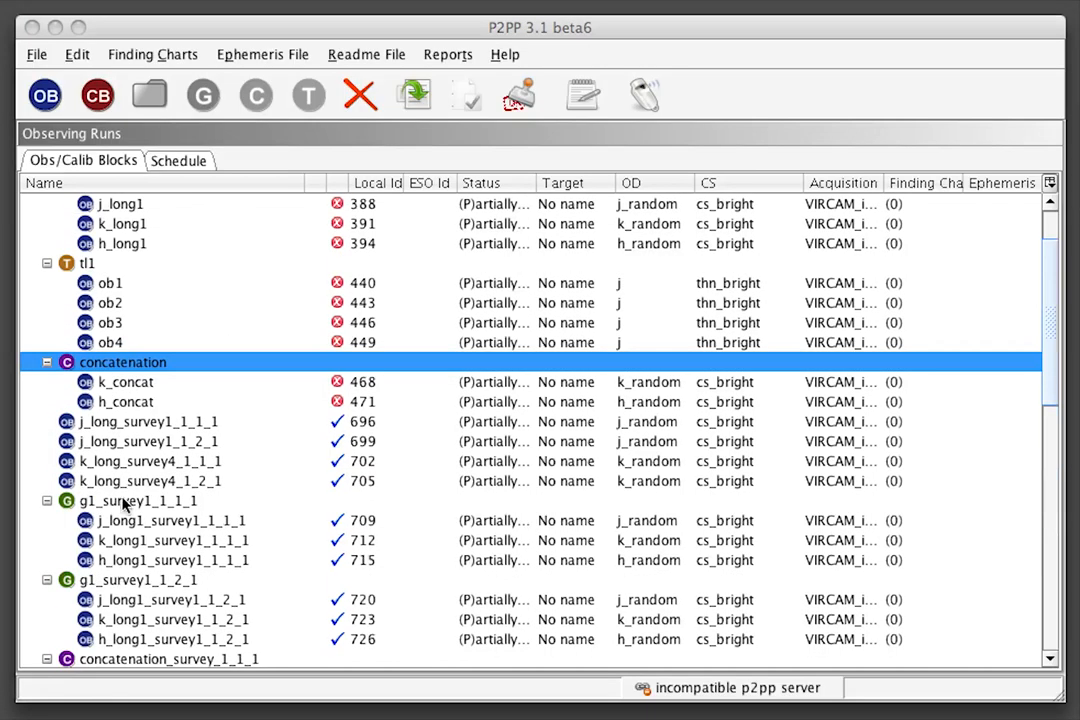
scroll("down", 3)
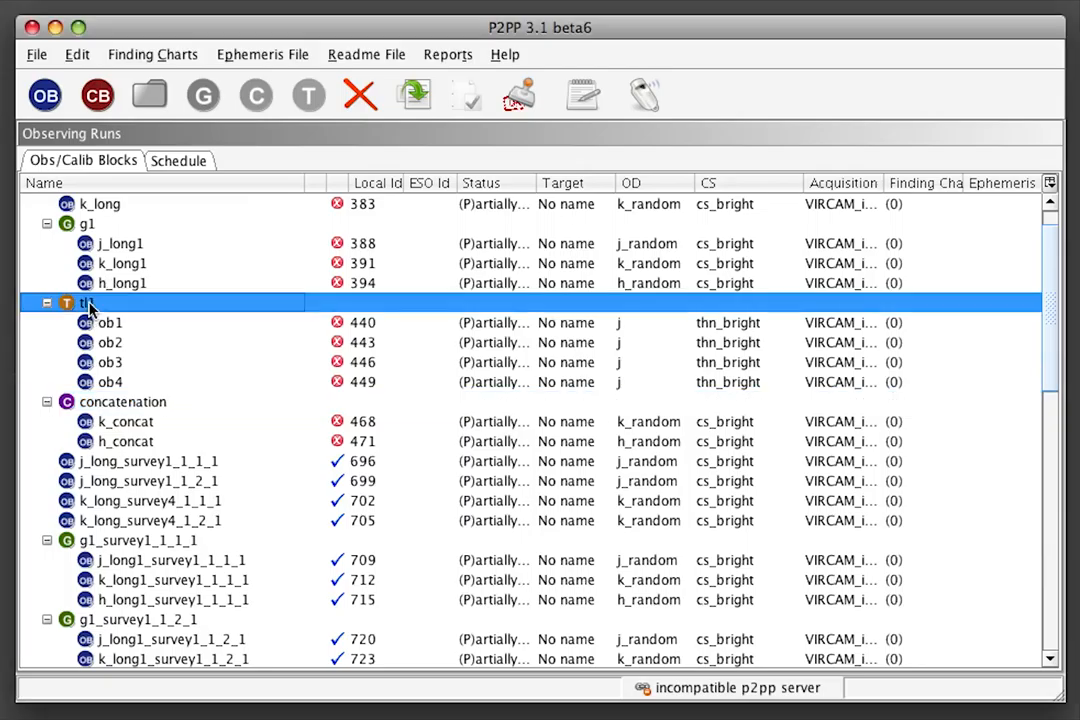
Import survey1.xml onto tl1, creating tl1_survey1_1_1_1 and tl1_survey1_1_2_1, and view their priorities.
left_click(38, 54)
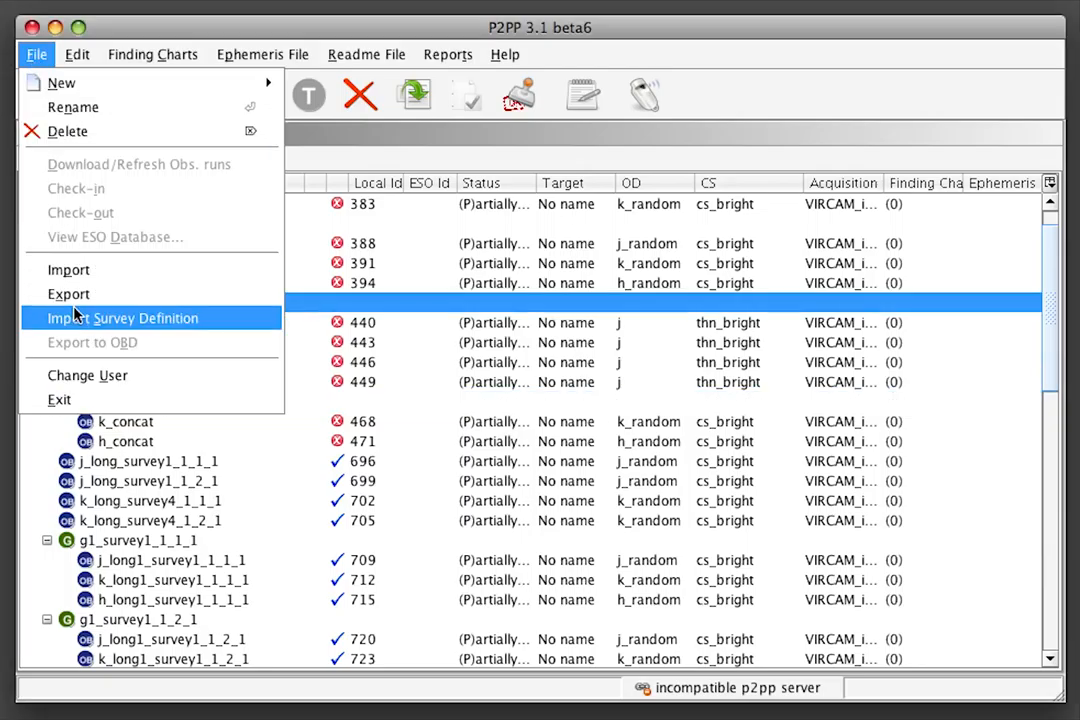
left_click(122, 318)
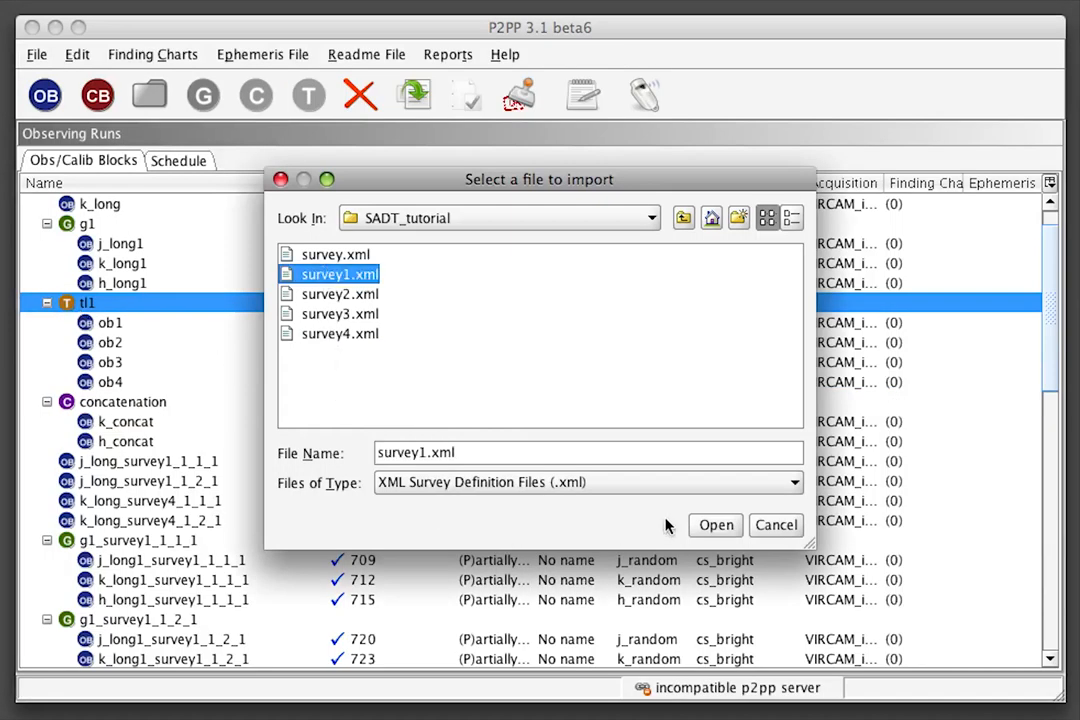
left_click(715, 525)
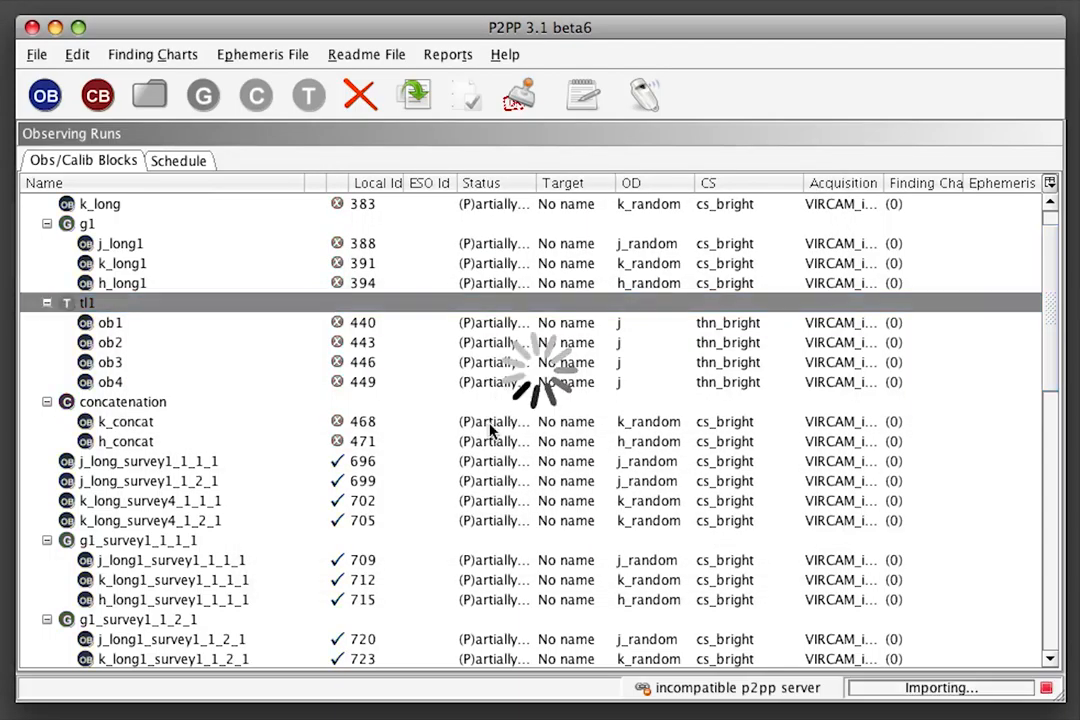
scroll("down", 3)
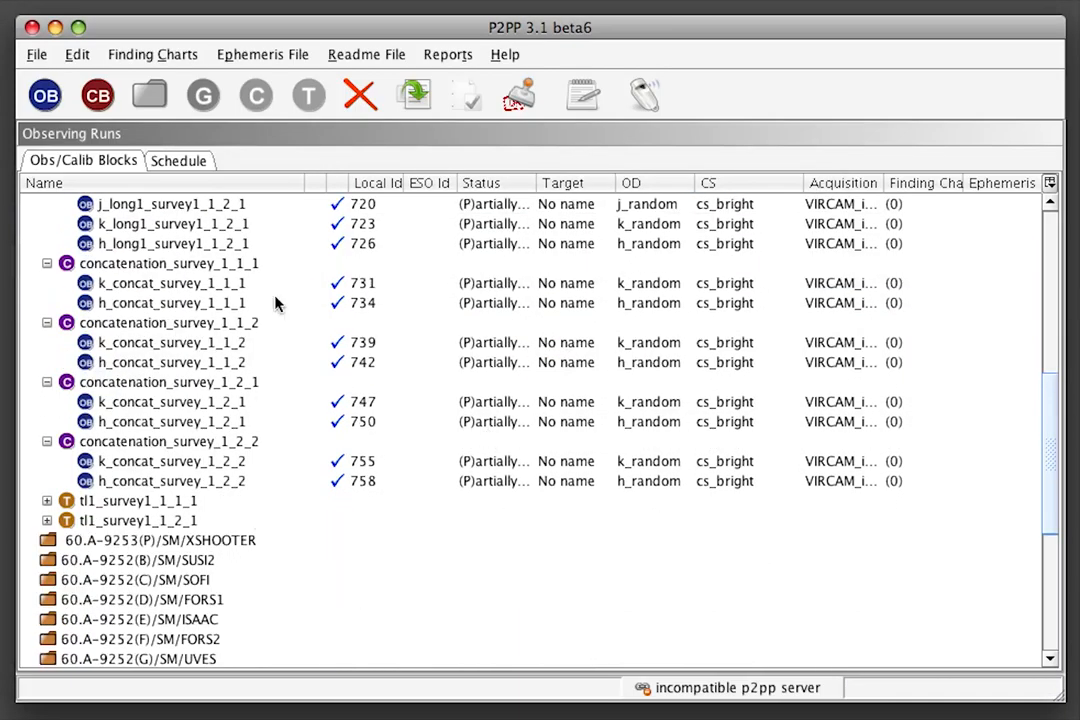
left_click(179, 160)
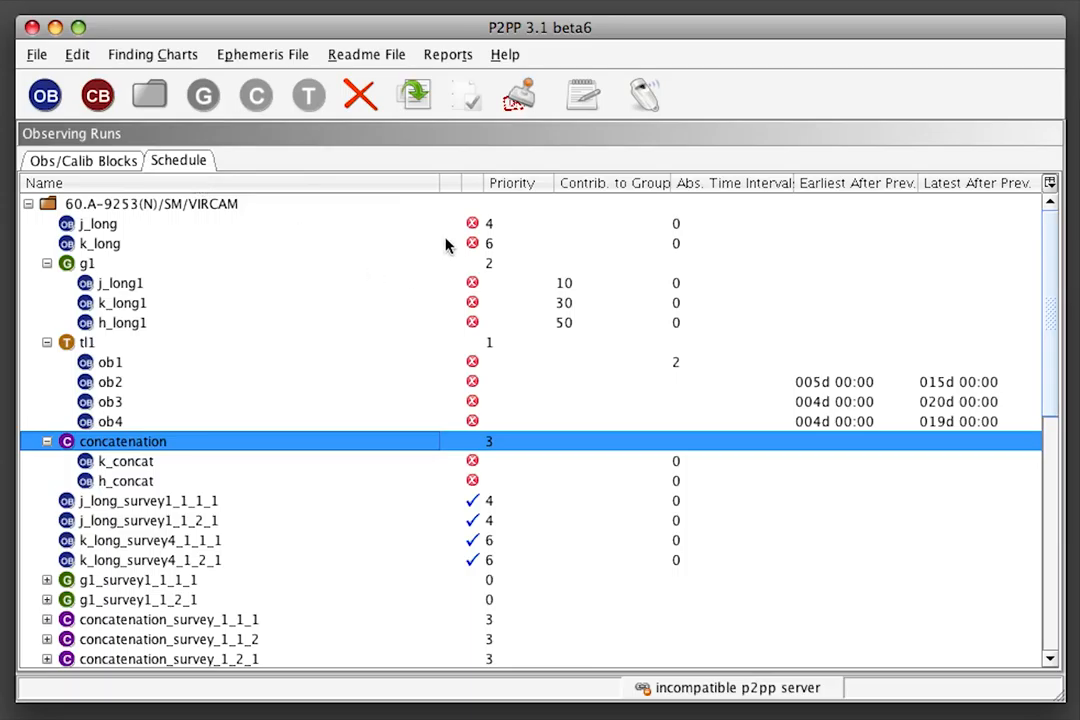
mouse_move(434, 402)
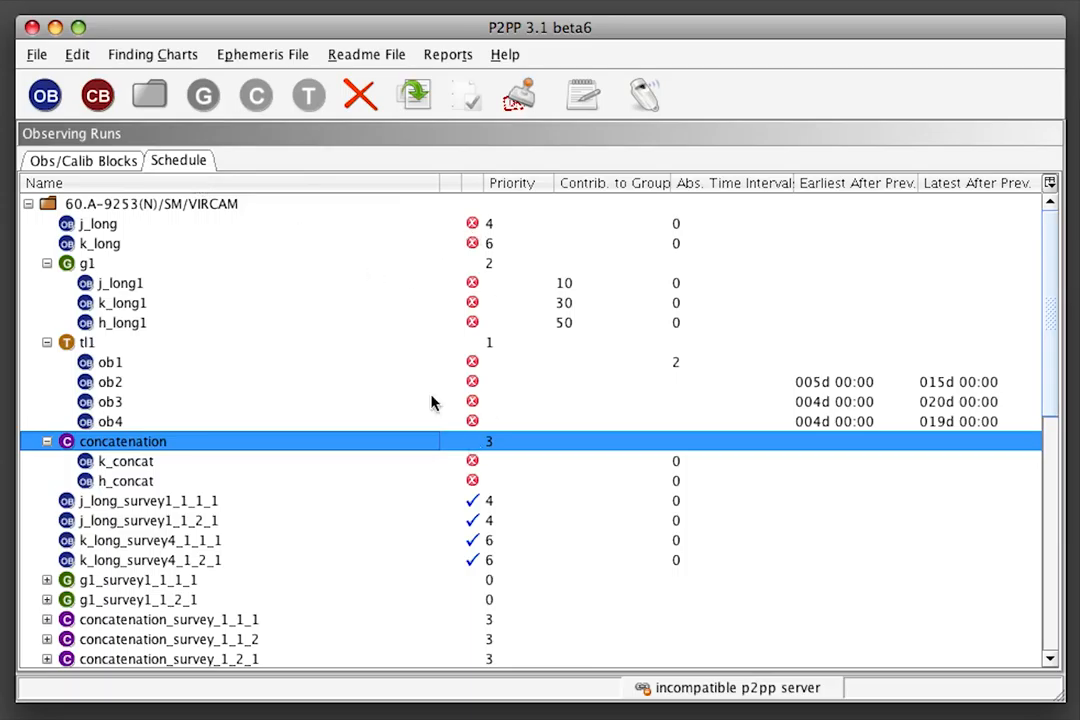